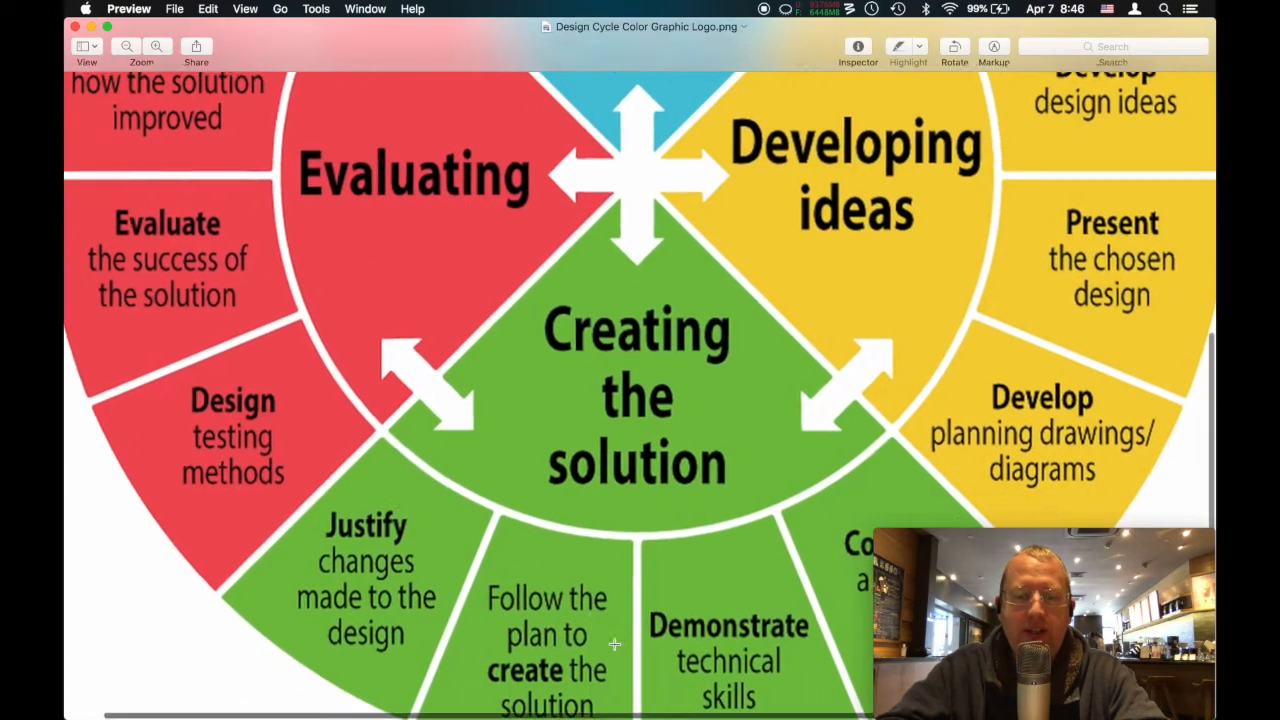
Step: Mark the Developing ideas and Creating the solution steps on the design-cycle diagram
scroll("down", 3)
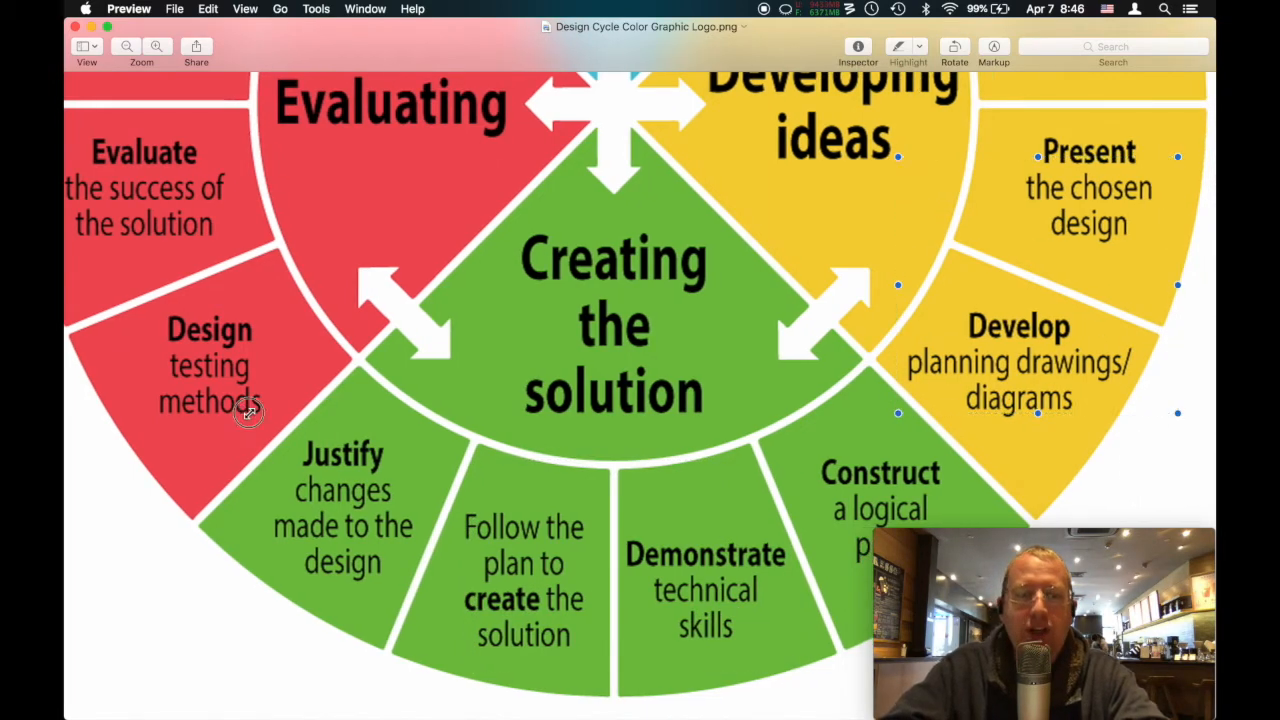
left_click_drag(240, 410, 434, 618)
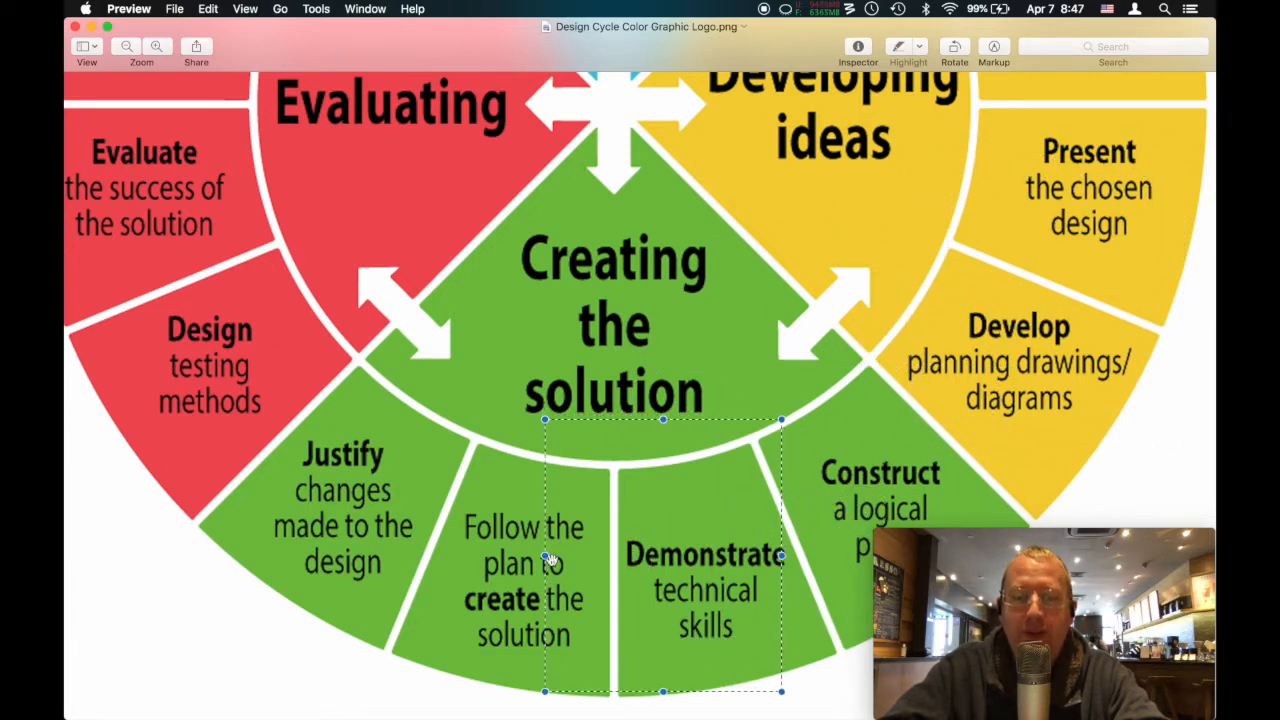
left_click_drag(544, 560, 444, 560)
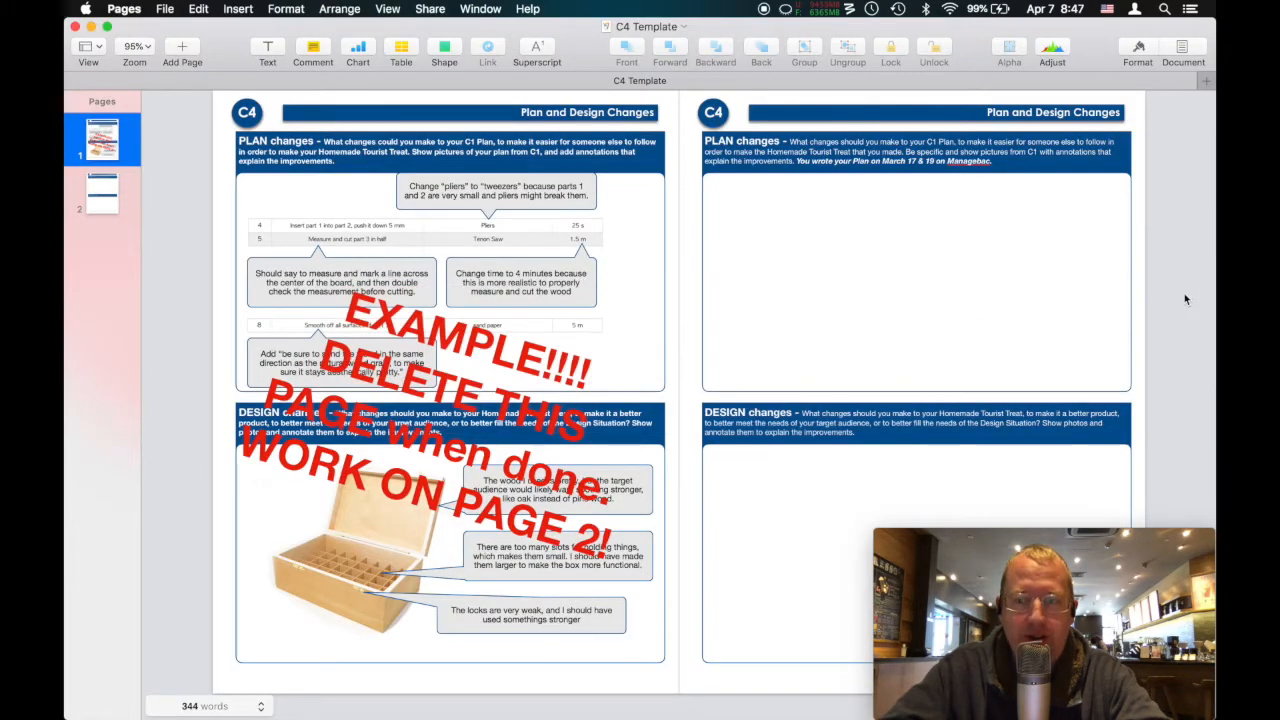
mouse_move(1196, 304)
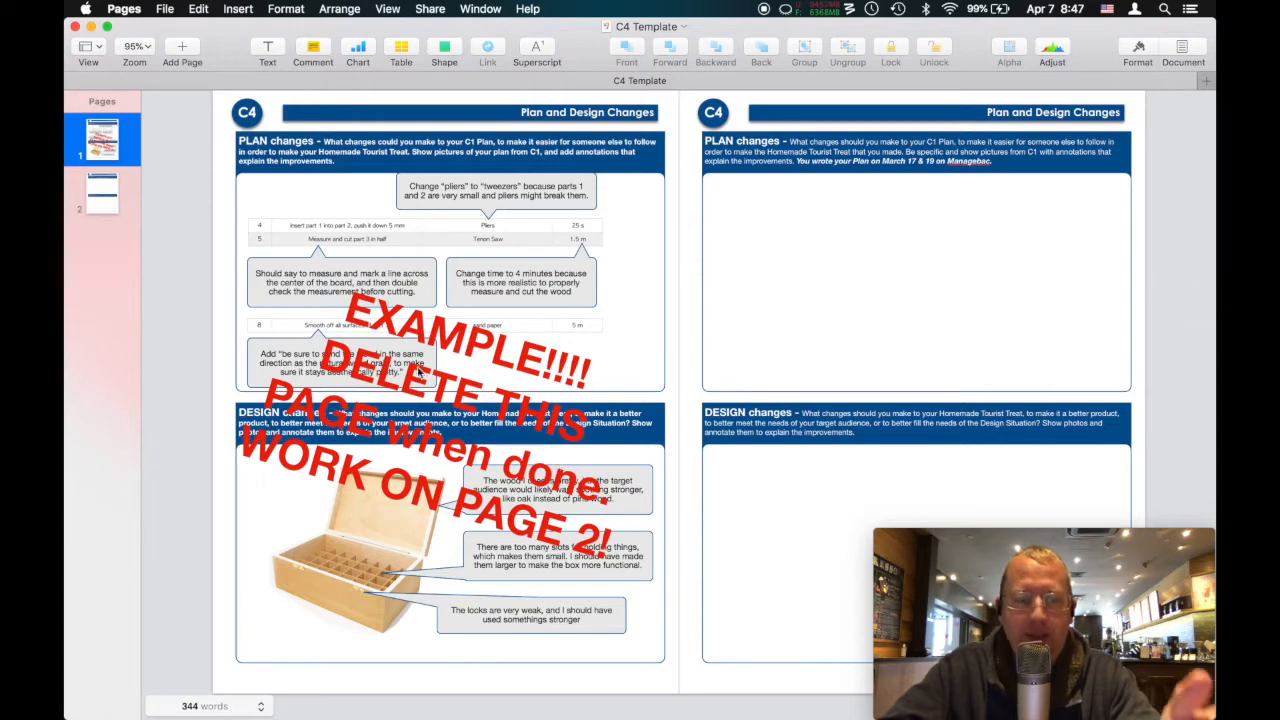
mouse_move(464, 310)
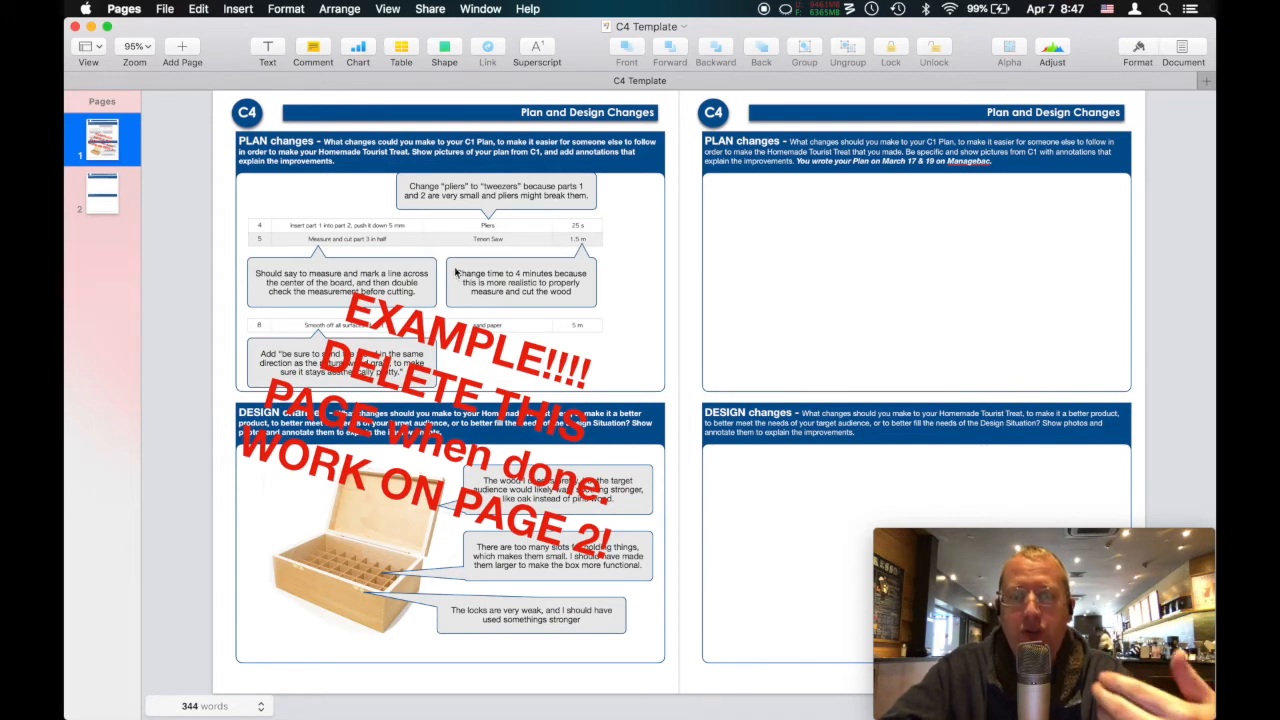
mouse_move(856, 296)
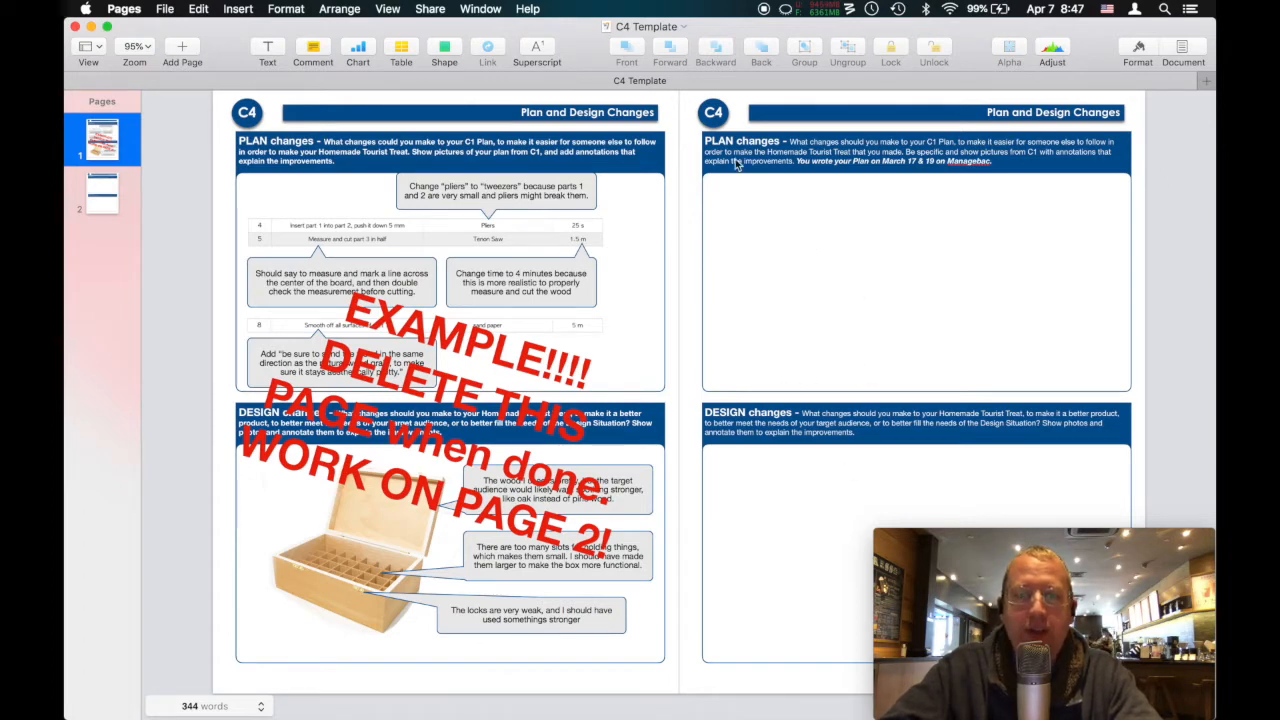
mouse_move(404, 260)
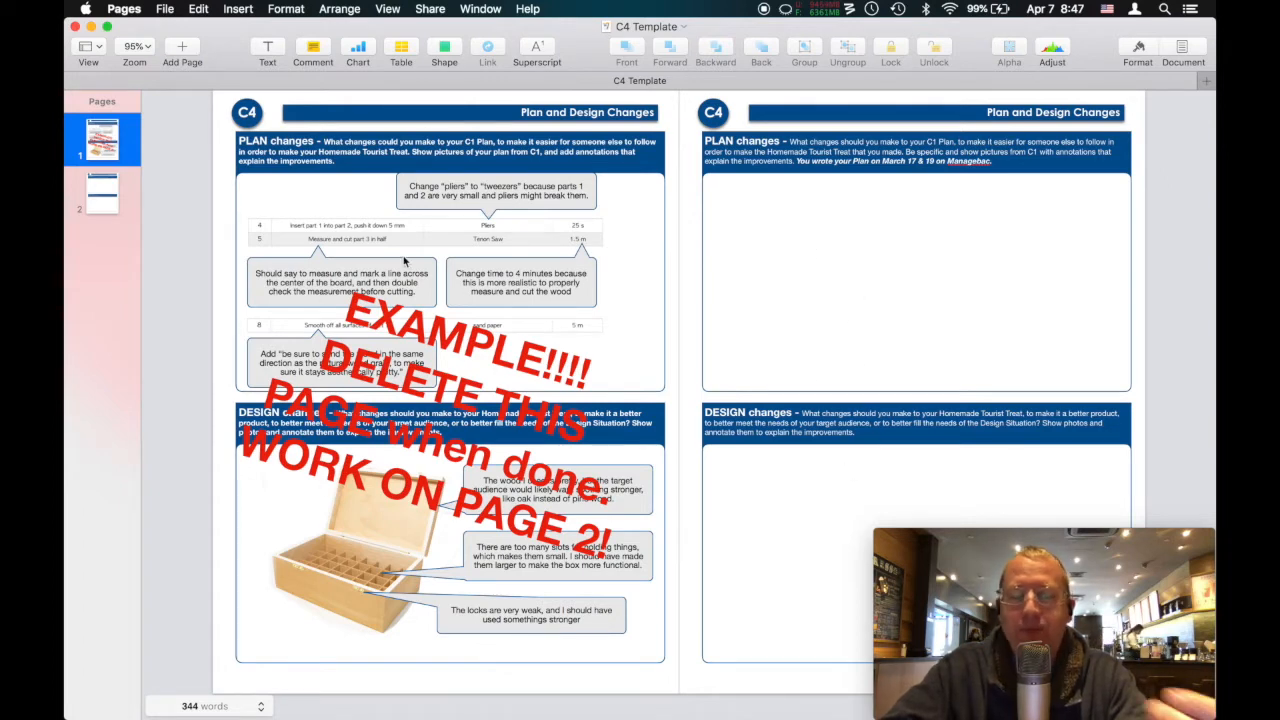
mouse_move(556, 308)
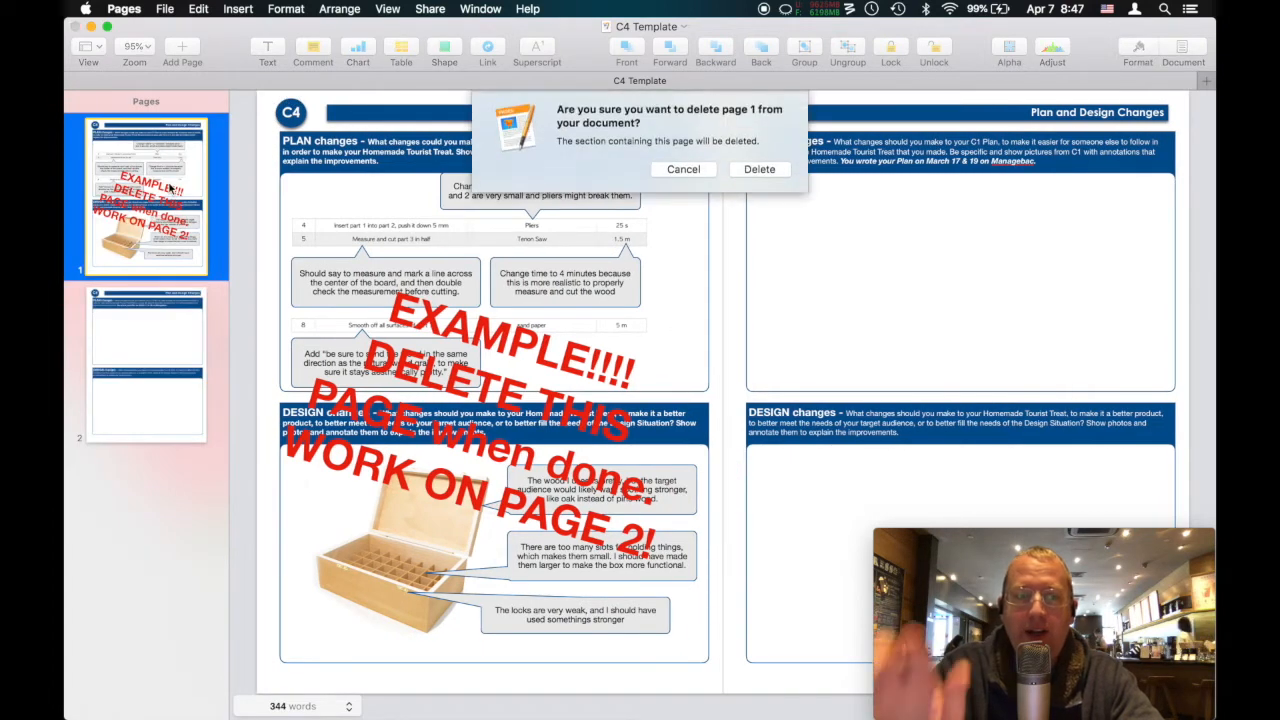
left_click(760, 168)
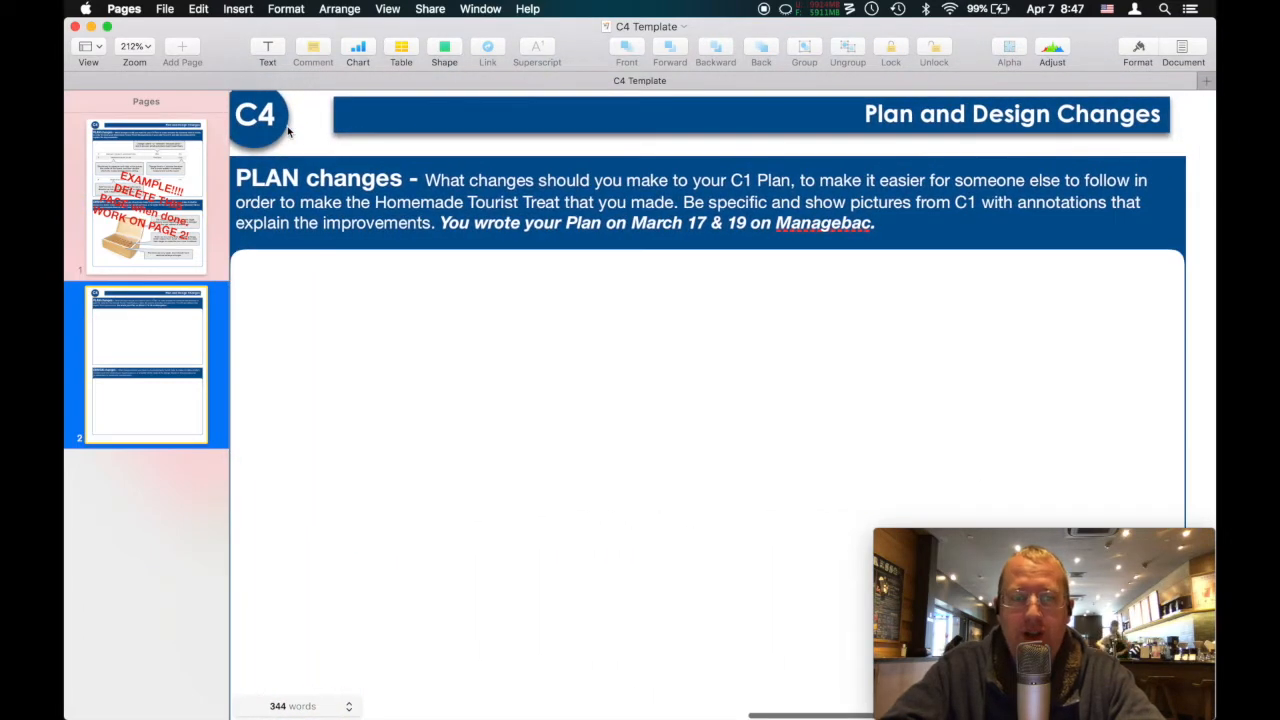
mouse_move(496, 196)
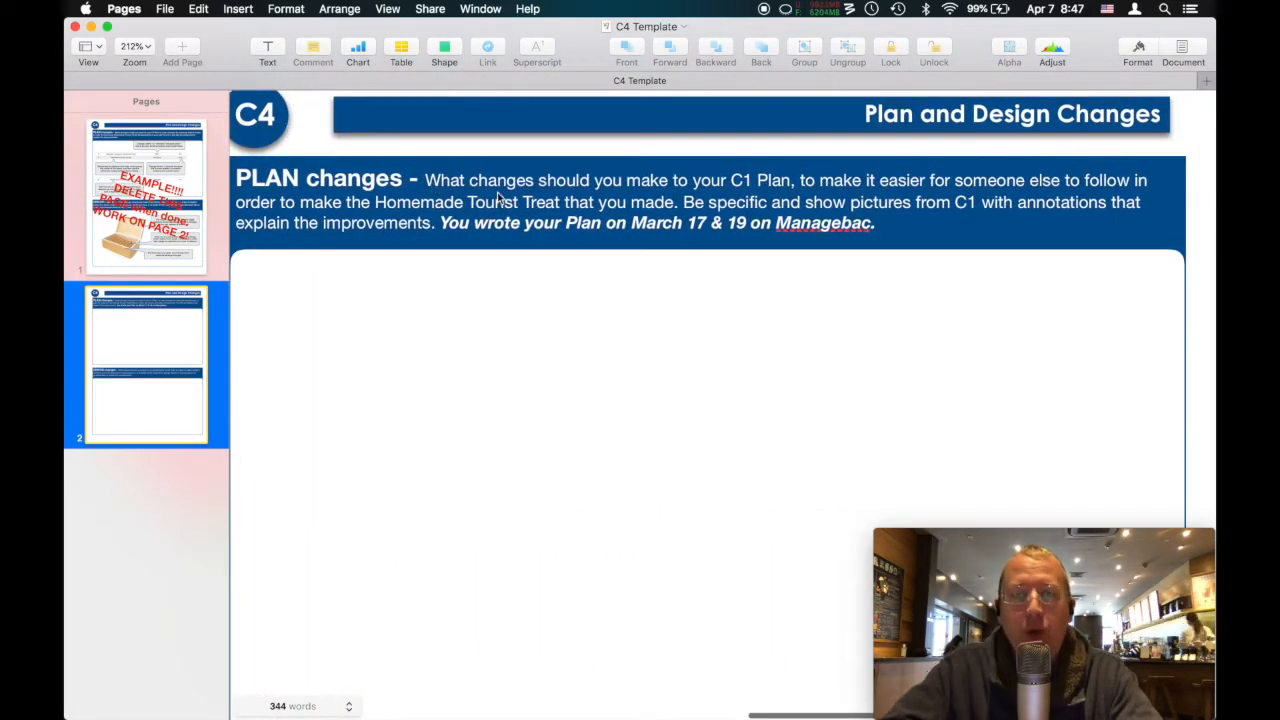
mouse_move(760, 184)
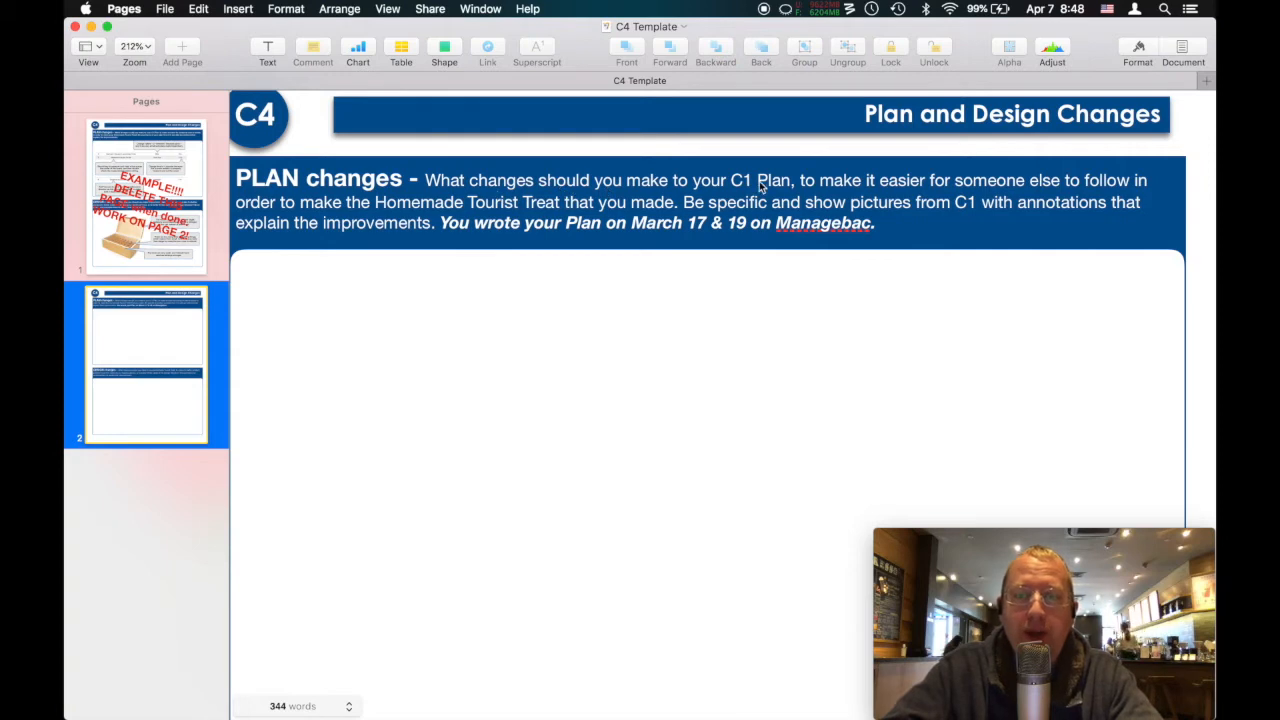
mouse_move(790, 190)
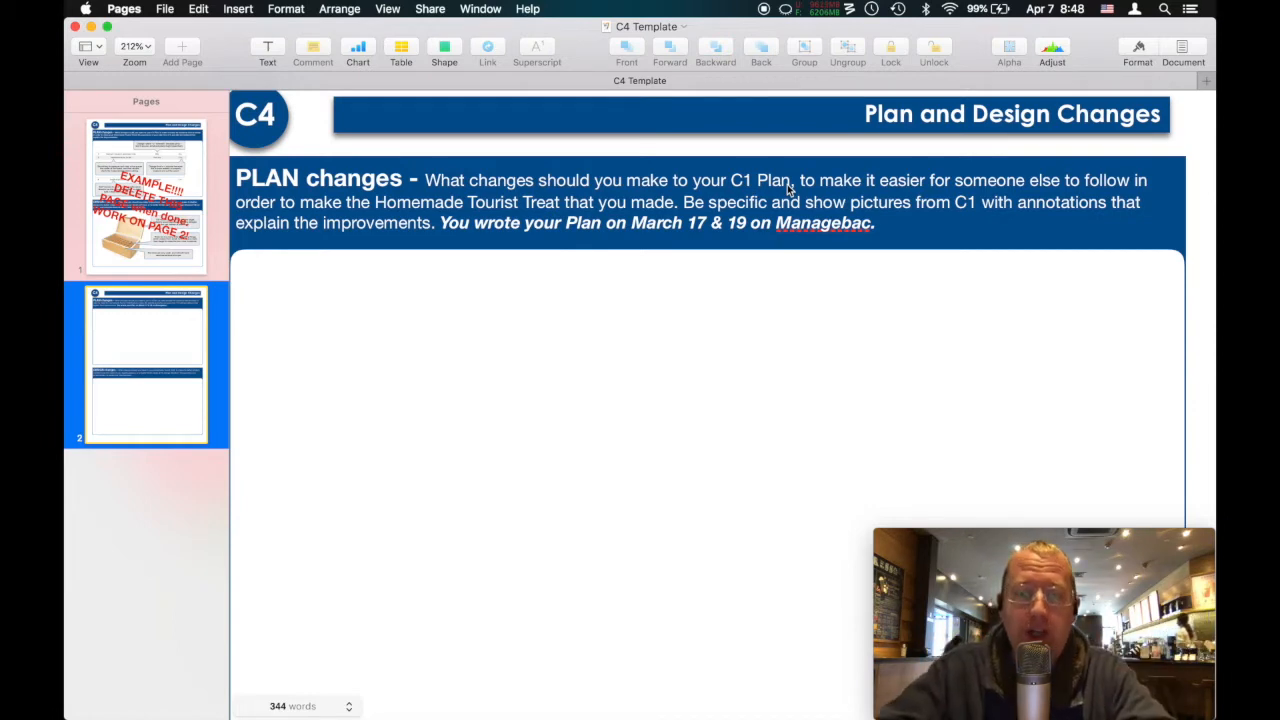
double_click(562, 180)
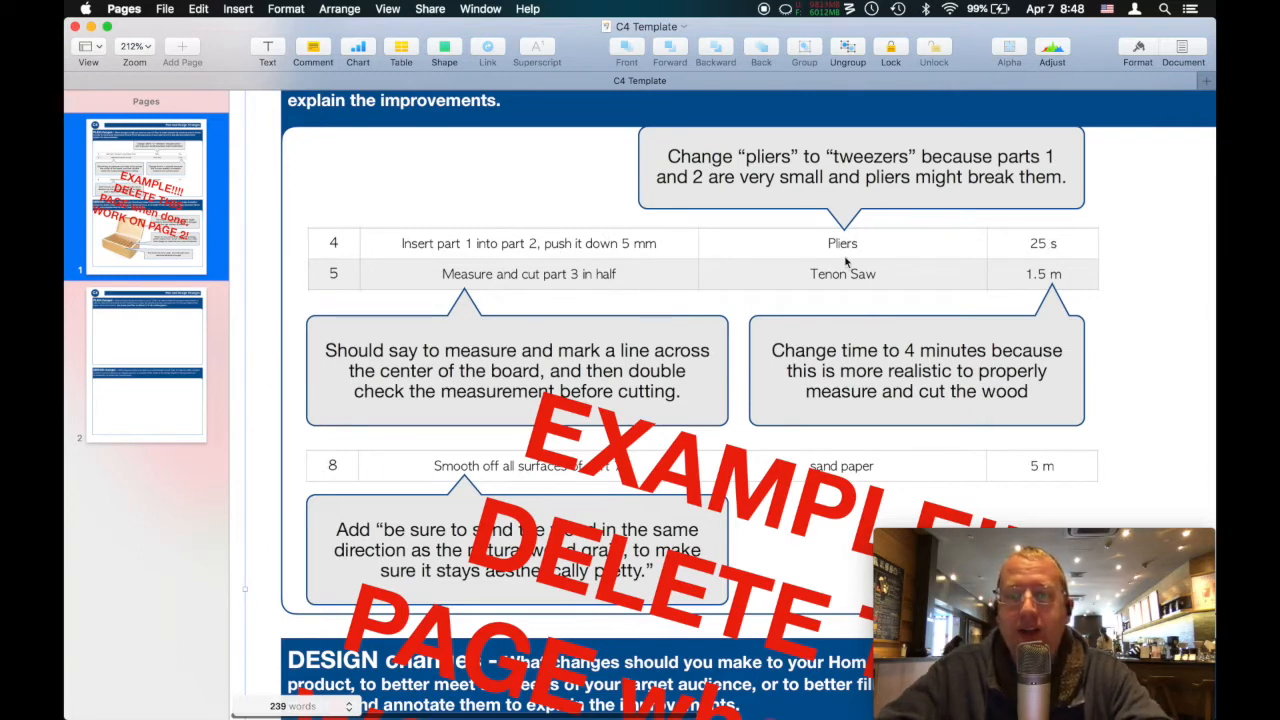
mouse_move(872, 170)
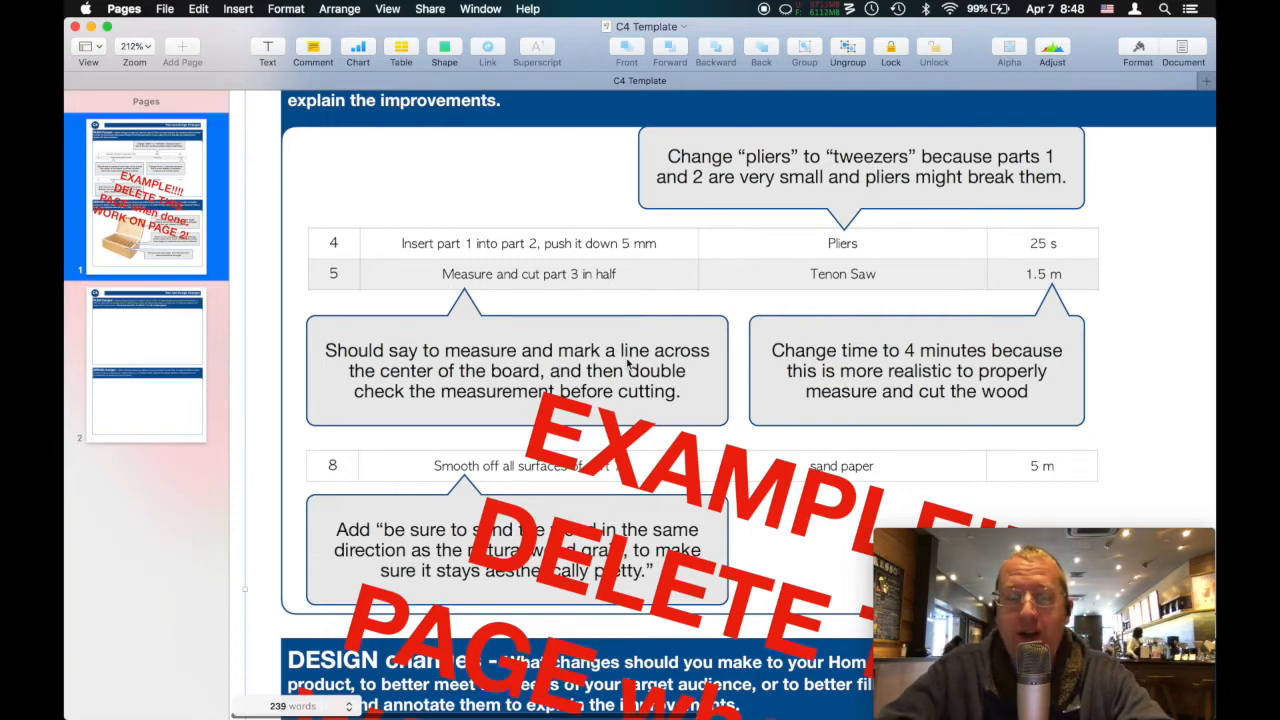
mouse_move(768, 340)
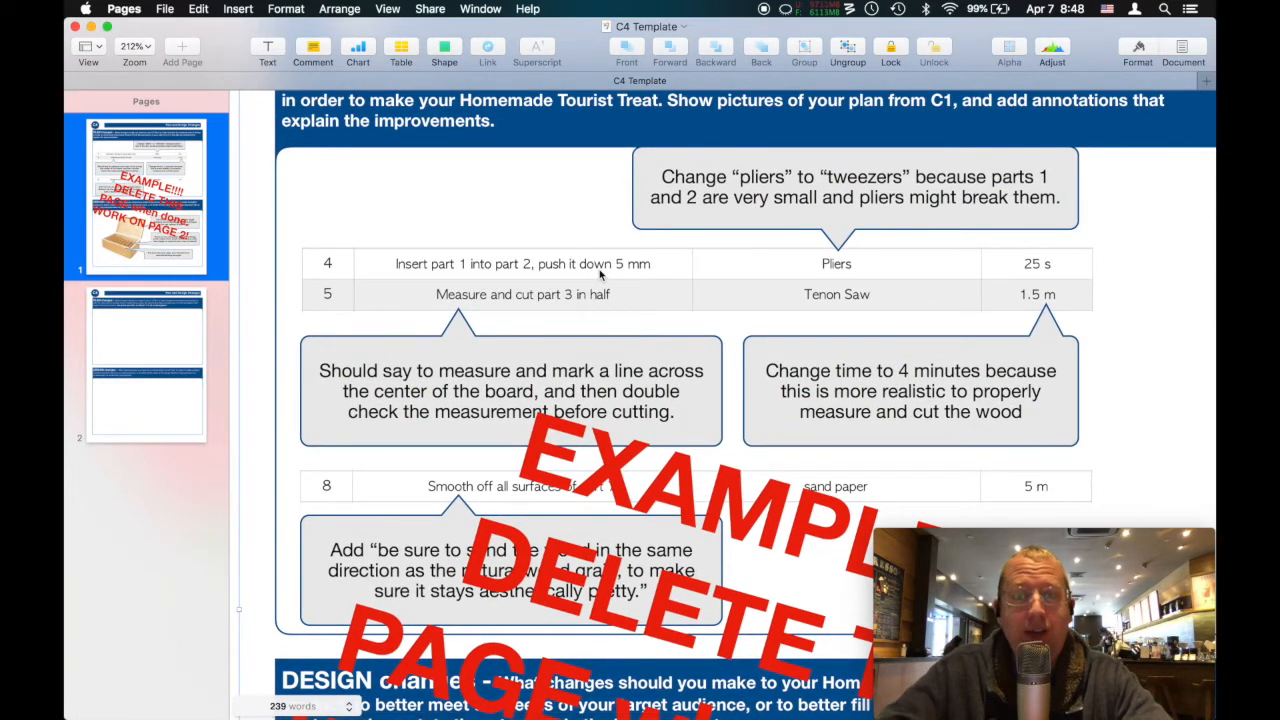
mouse_move(654, 294)
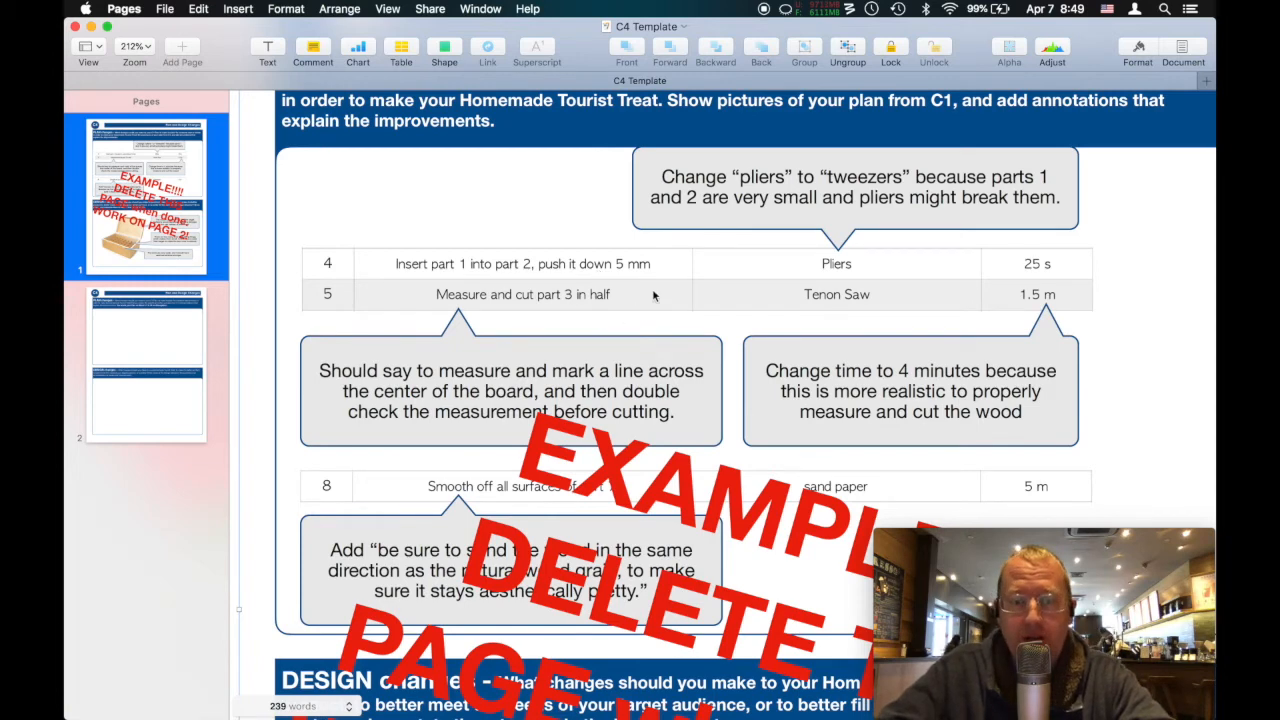
mouse_move(952, 304)
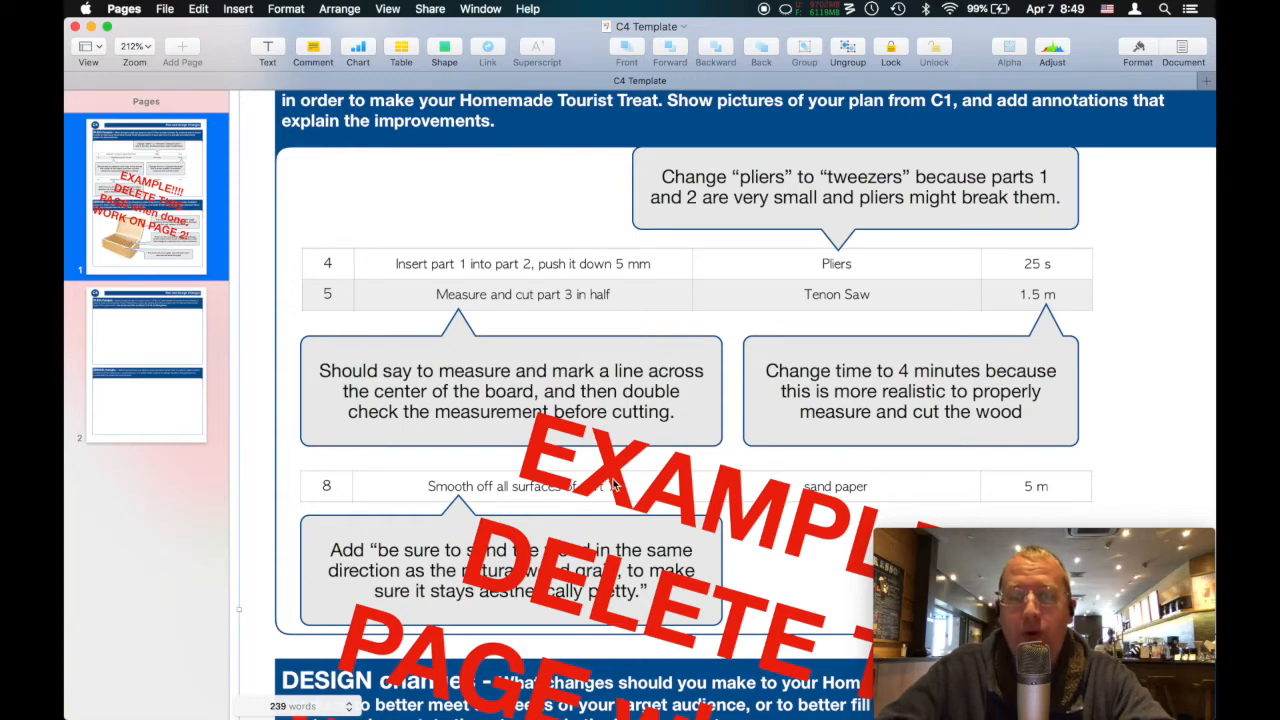
Step: Scroll down from the annotated plan table toward page 2's Design changes section
scroll("down", 3)
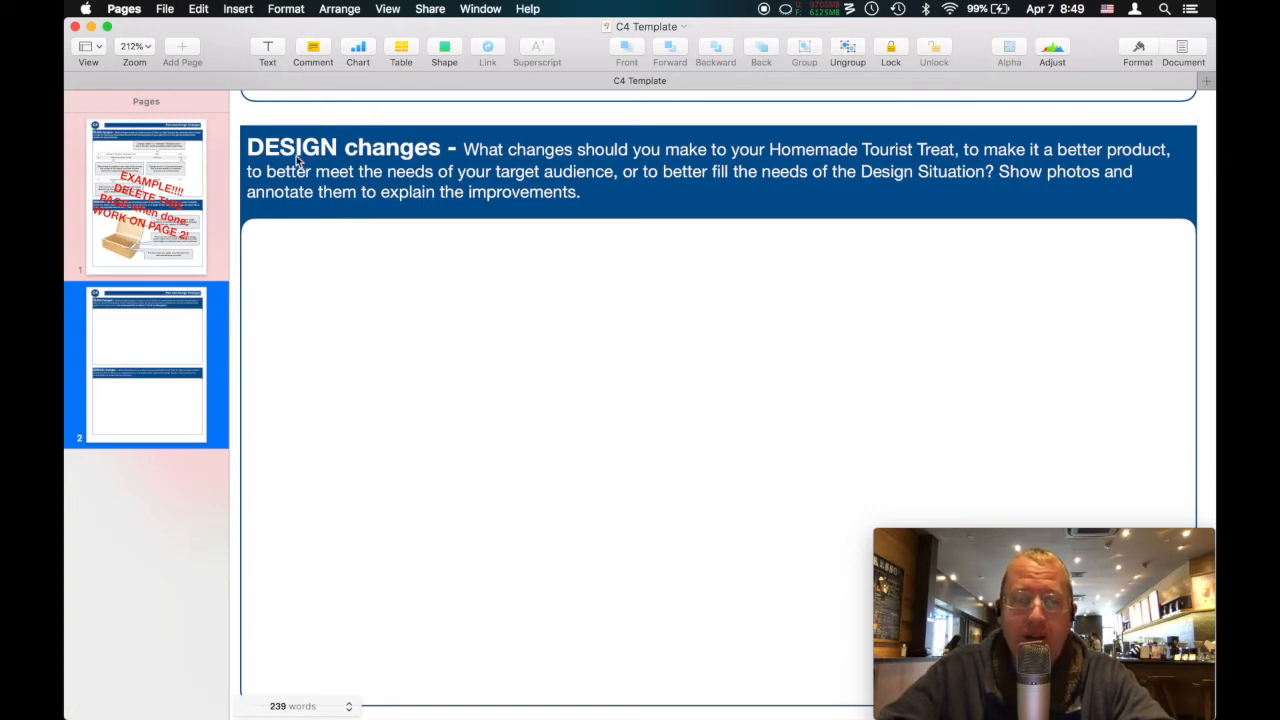
mouse_move(508, 168)
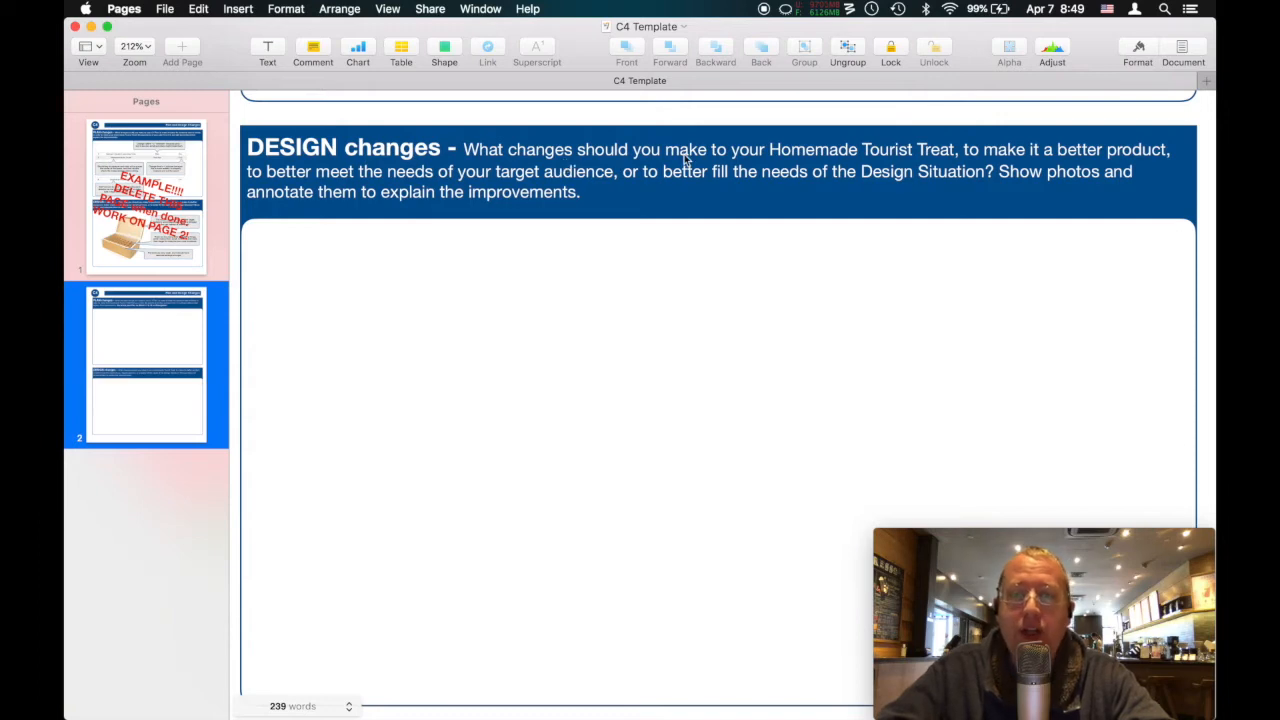
mouse_move(952, 162)
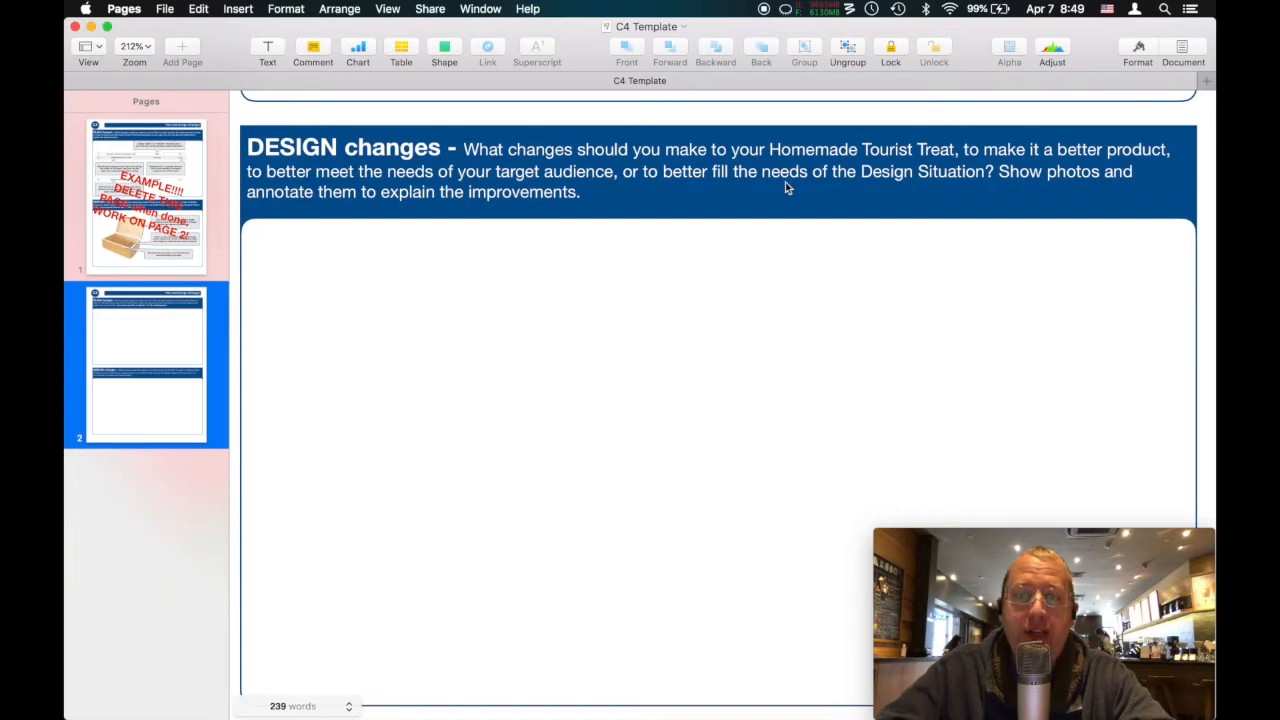
mouse_move(948, 184)
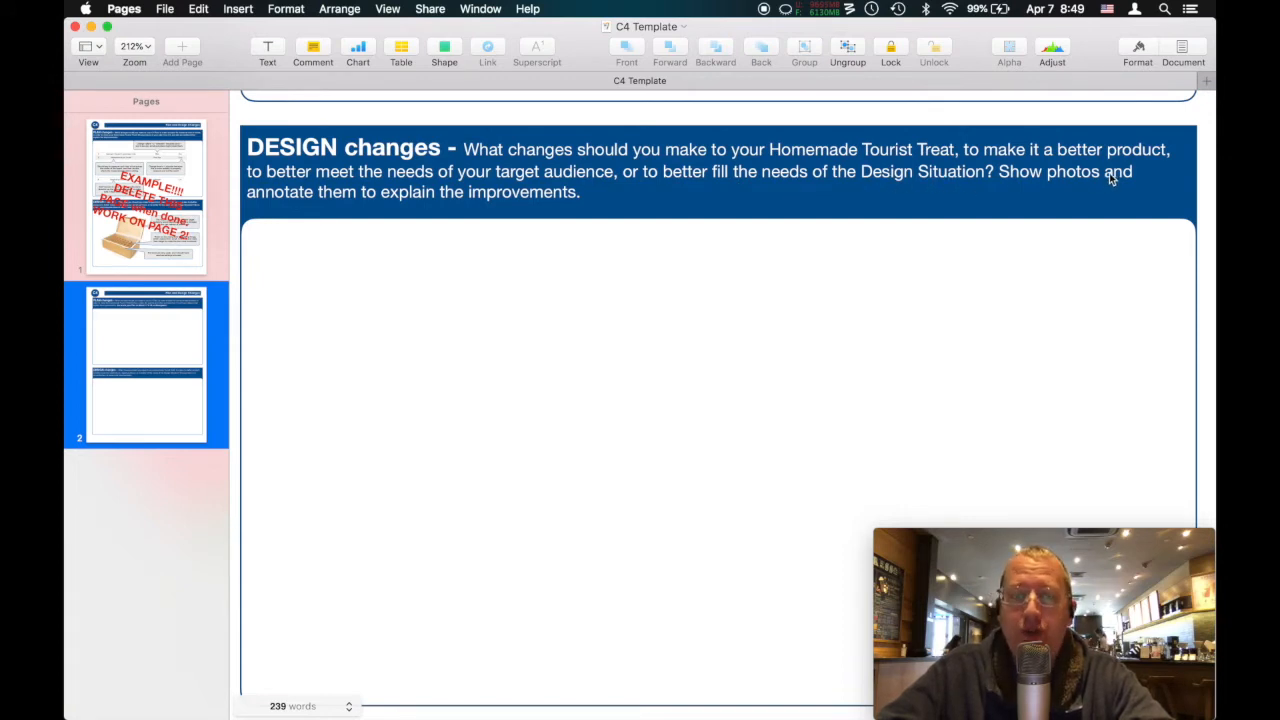
mouse_move(516, 220)
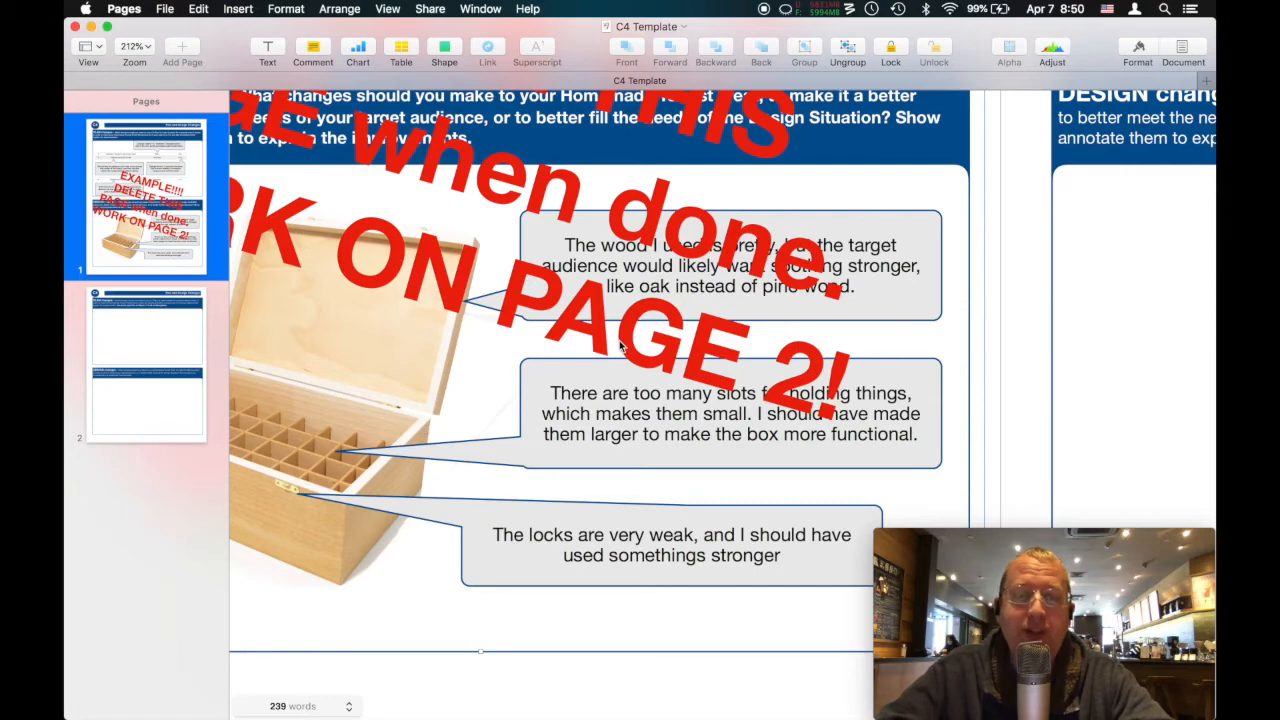
left_click(150, 46)
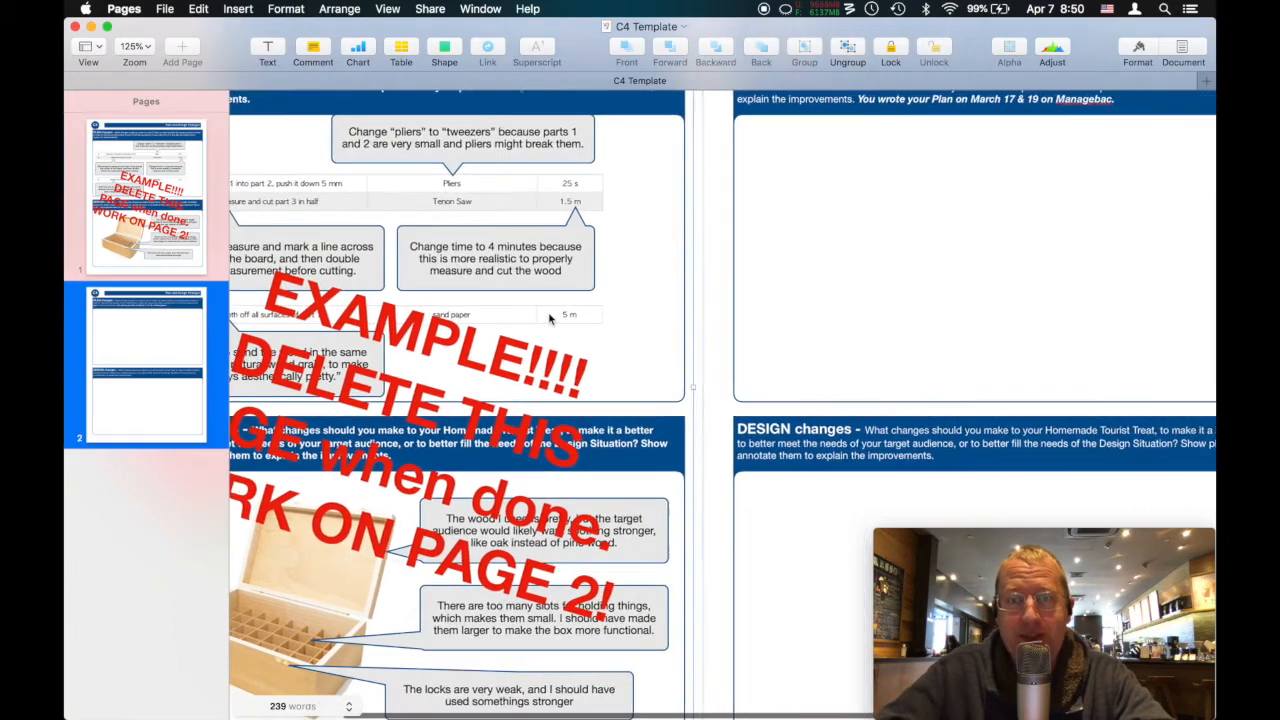
left_click(150, 46)
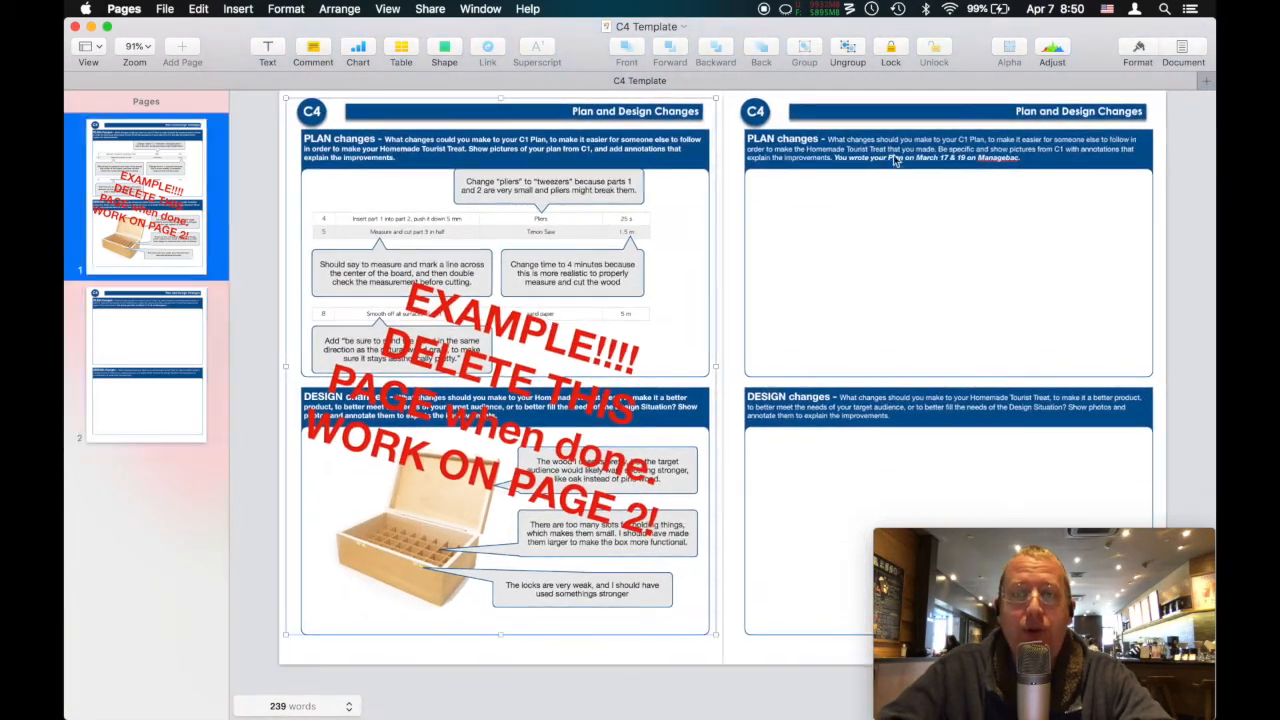
mouse_move(960, 170)
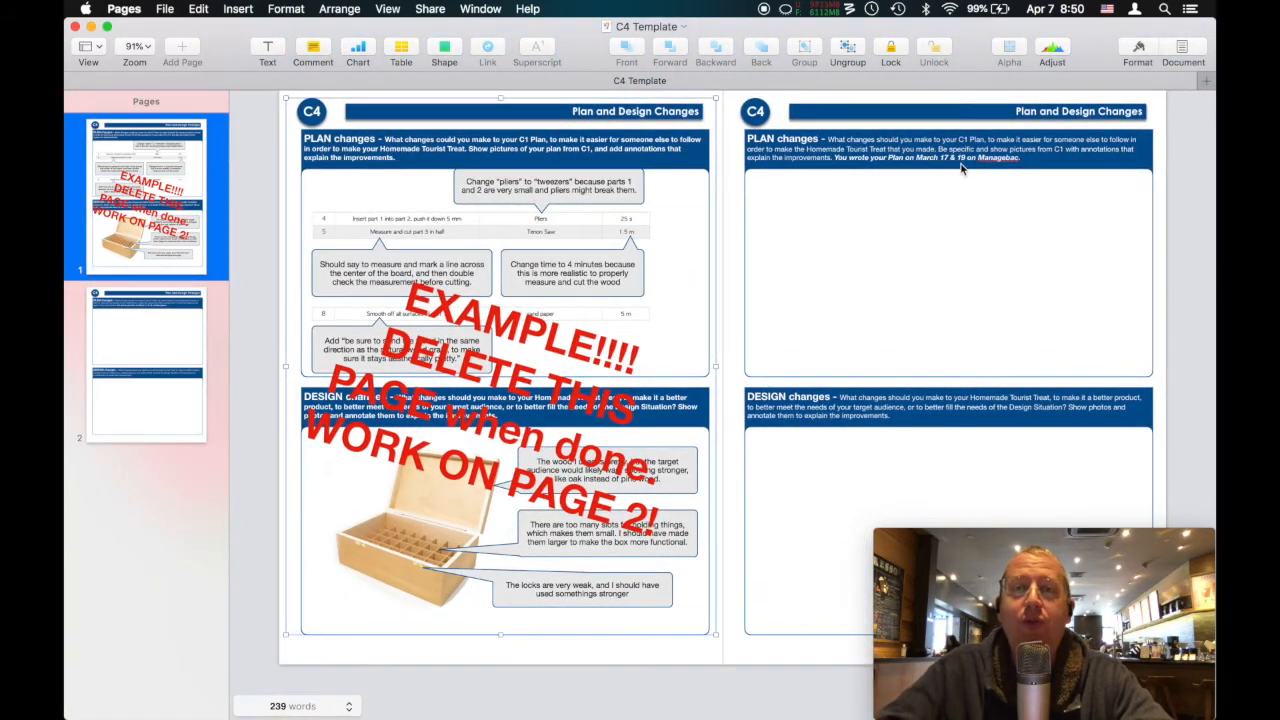
left_click(150, 46)
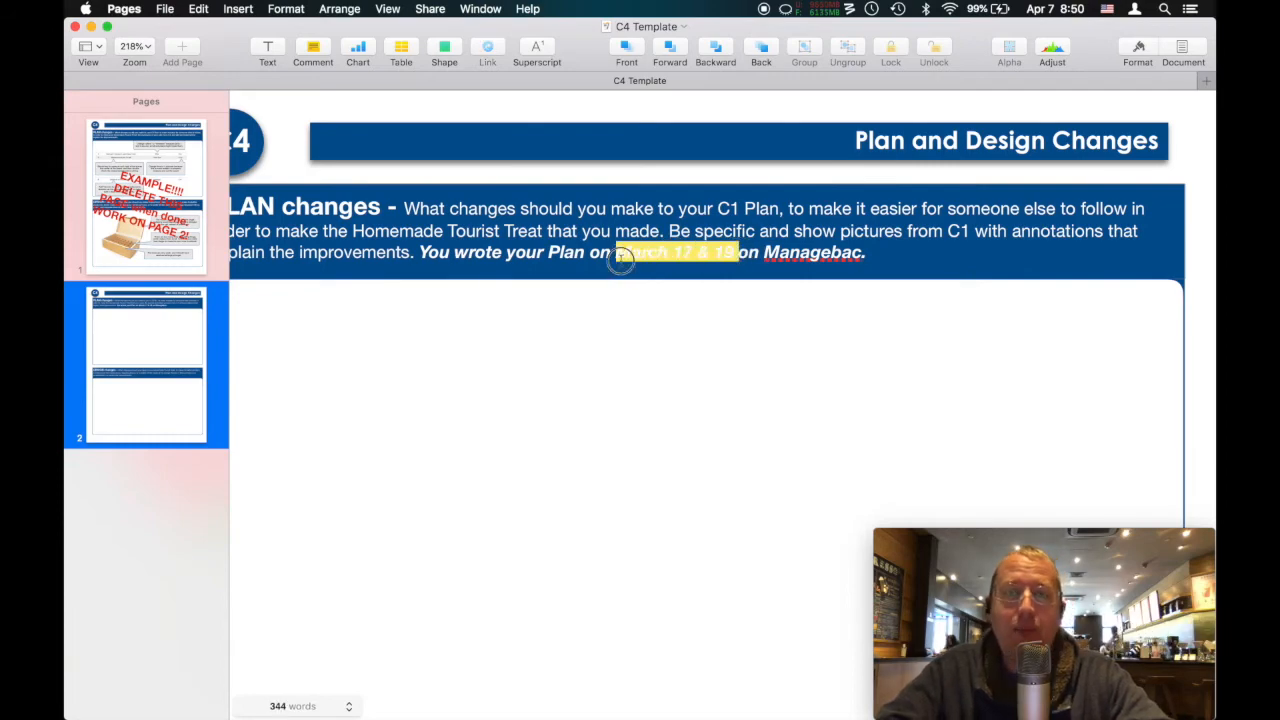
left_click(140, 46)
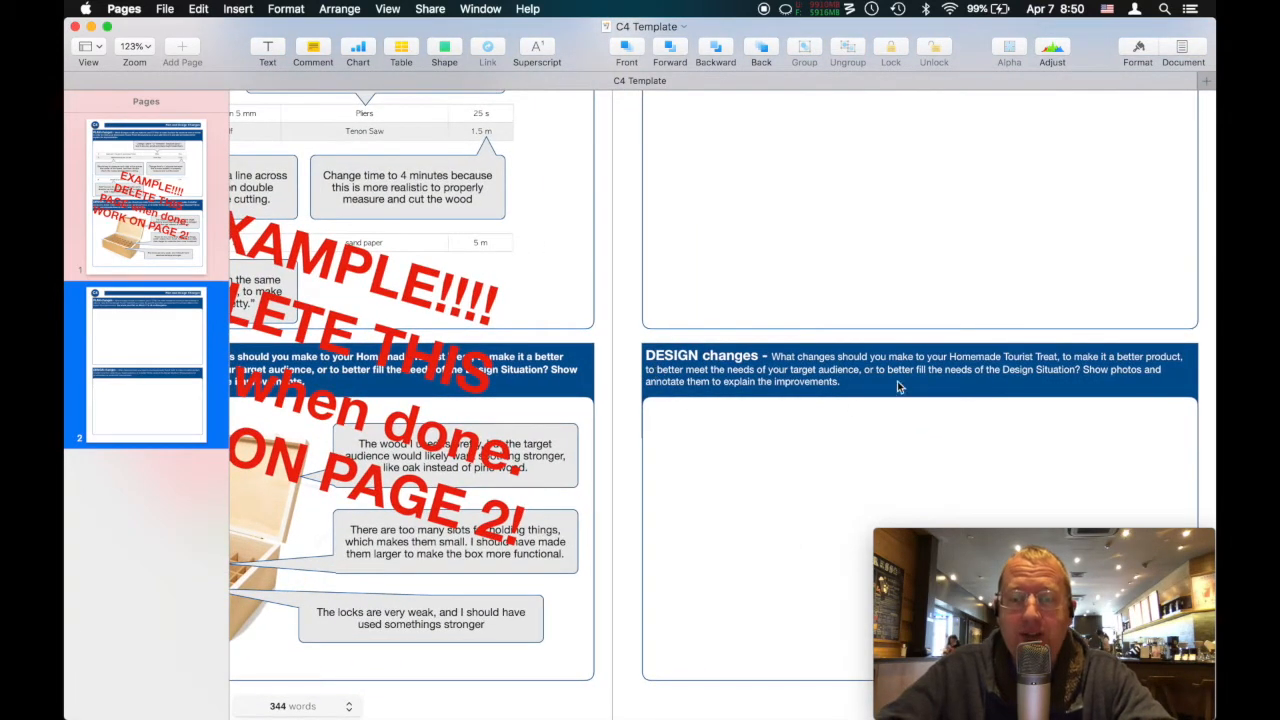
mouse_move(934, 456)
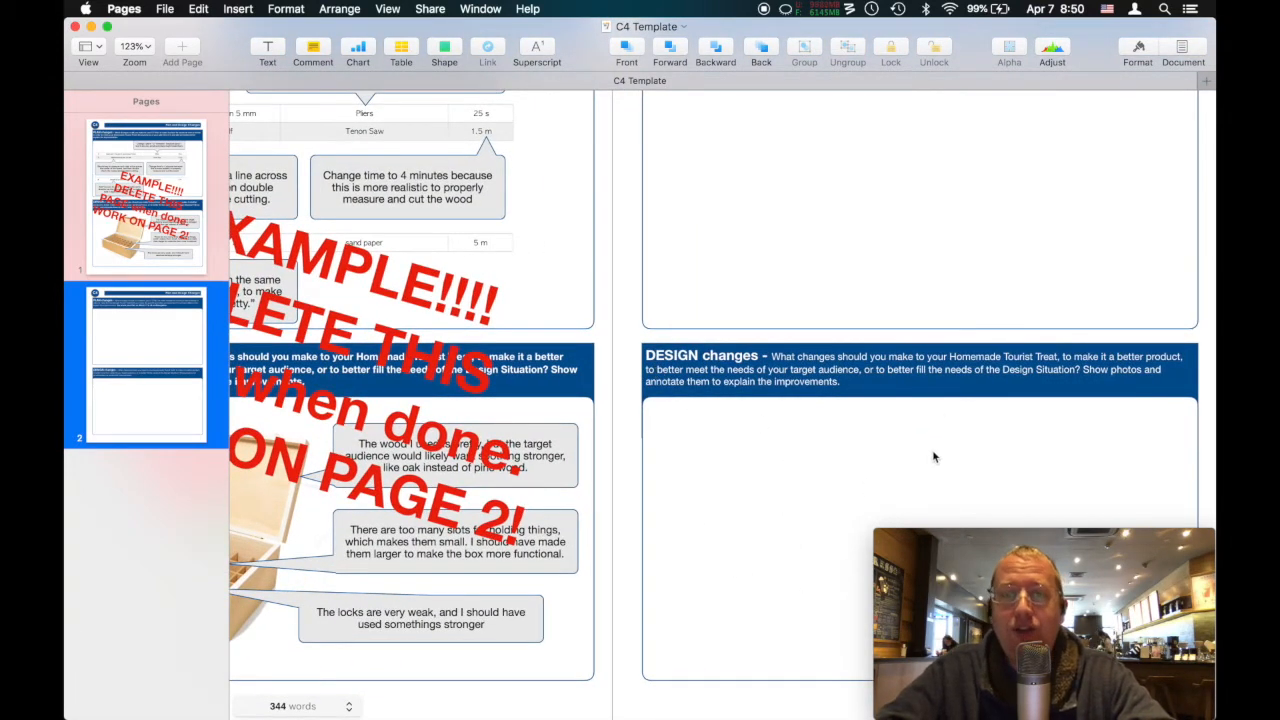
mouse_move(908, 480)
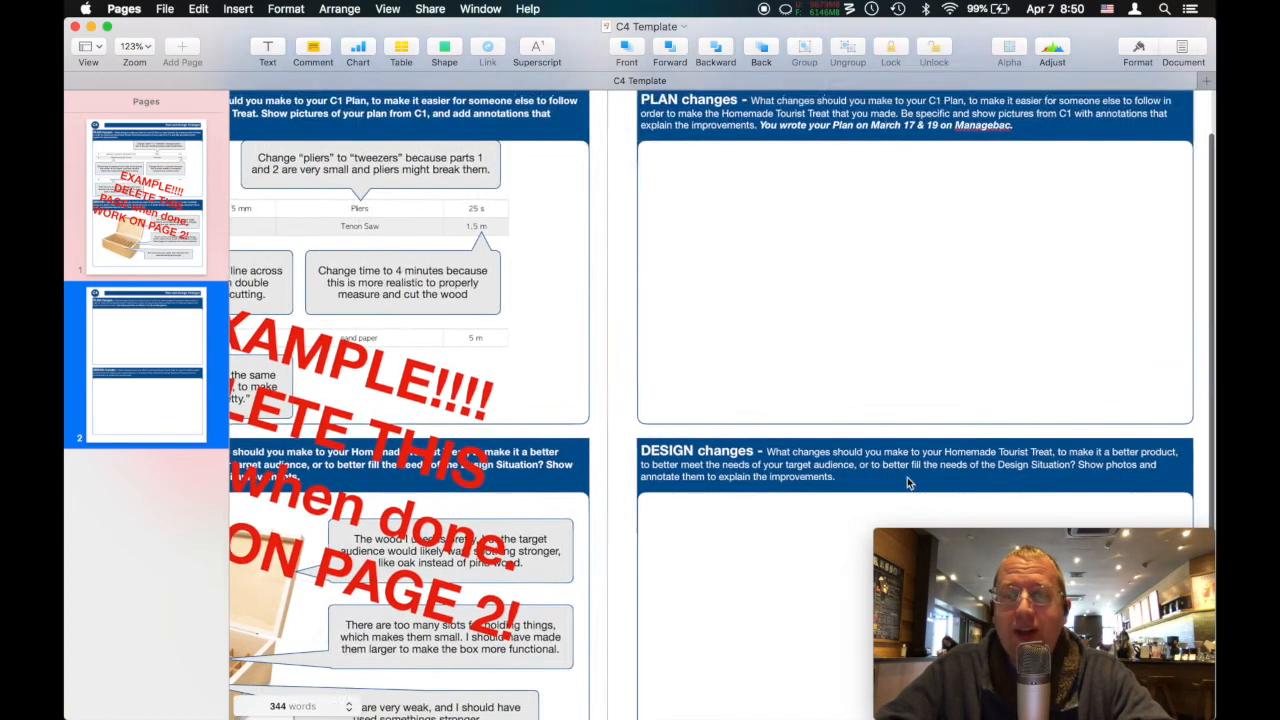
scroll("down", 3)
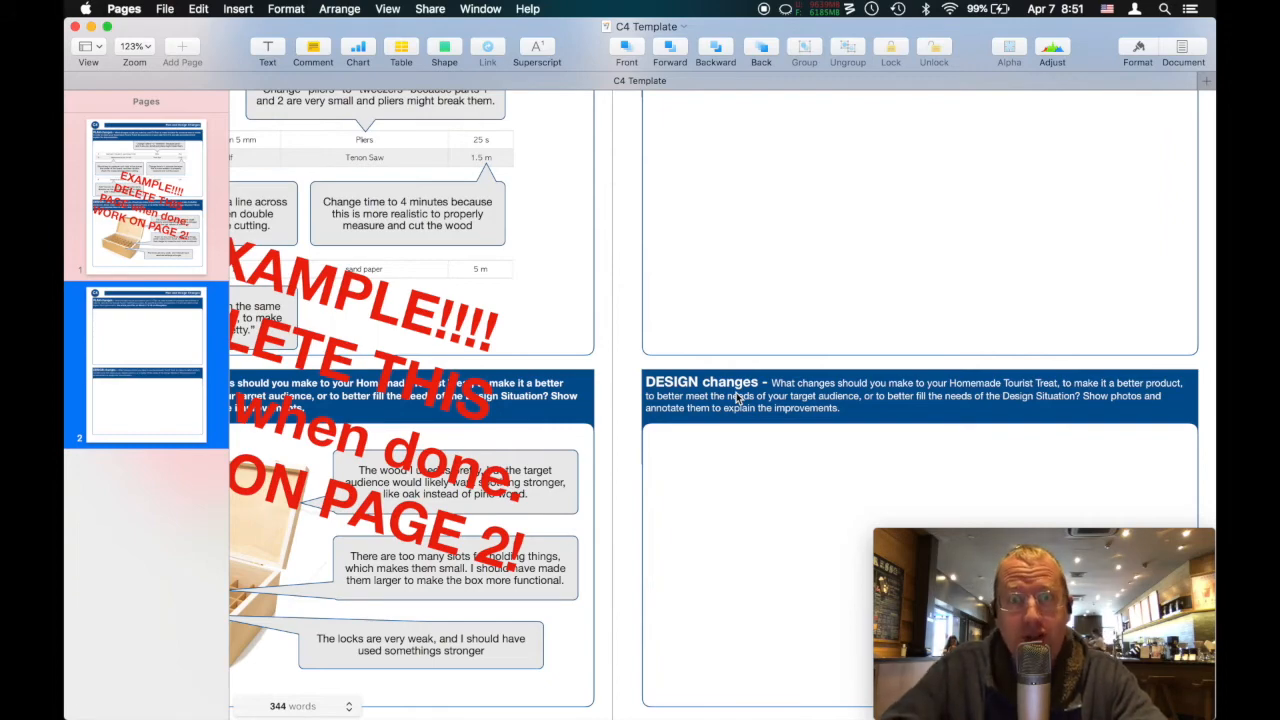
Step: Show both template pages side by side, slightly enlarged
left_click(134, 46)
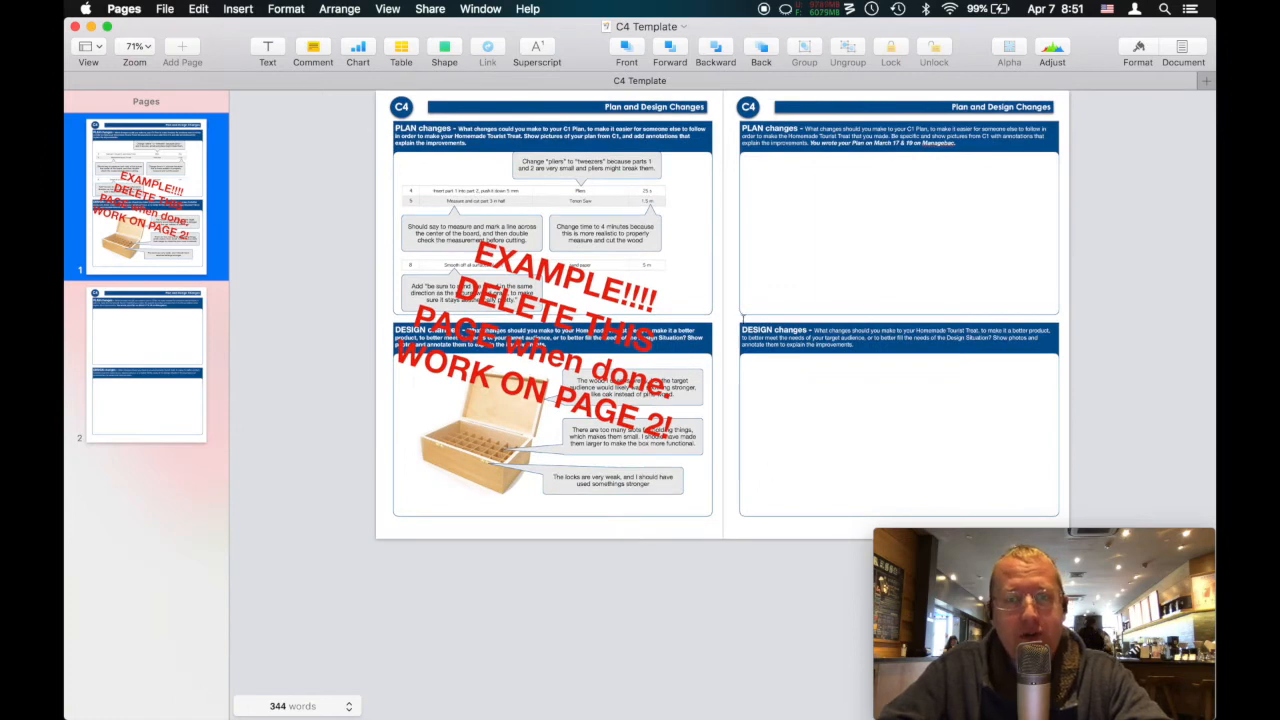
mouse_move(806, 412)
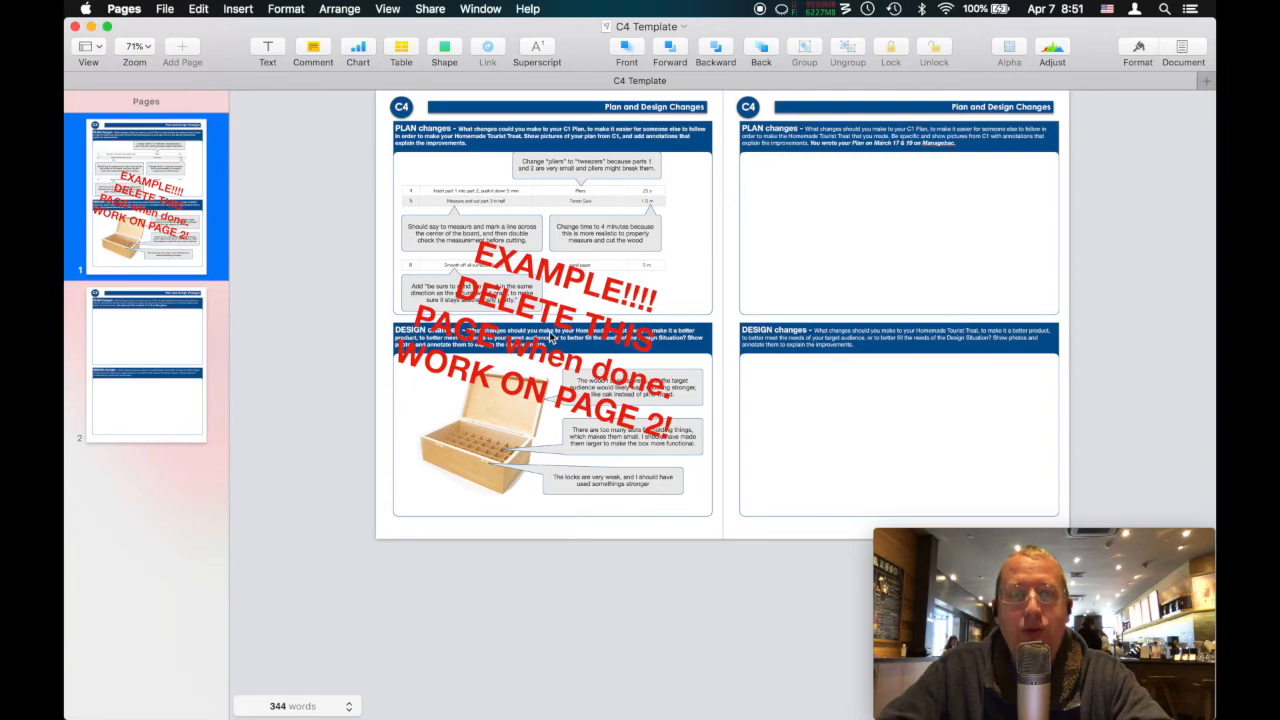
left_click(152, 46)
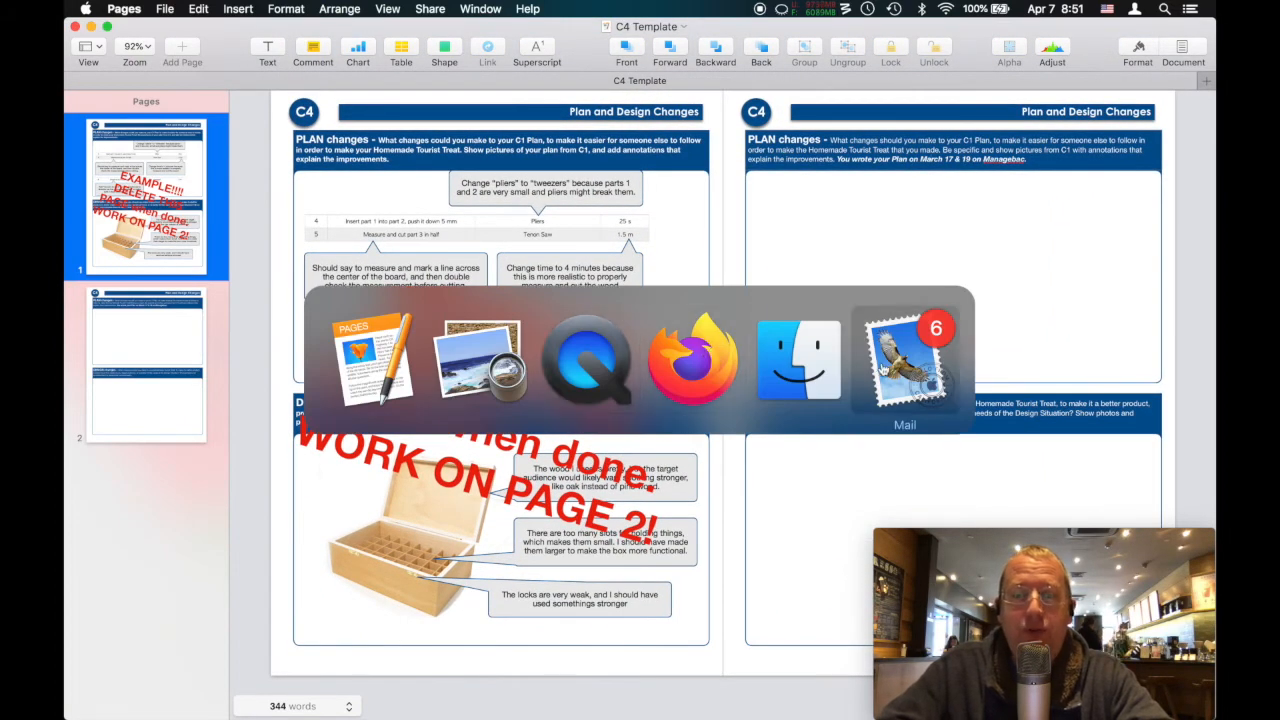
mouse_move(692, 360)
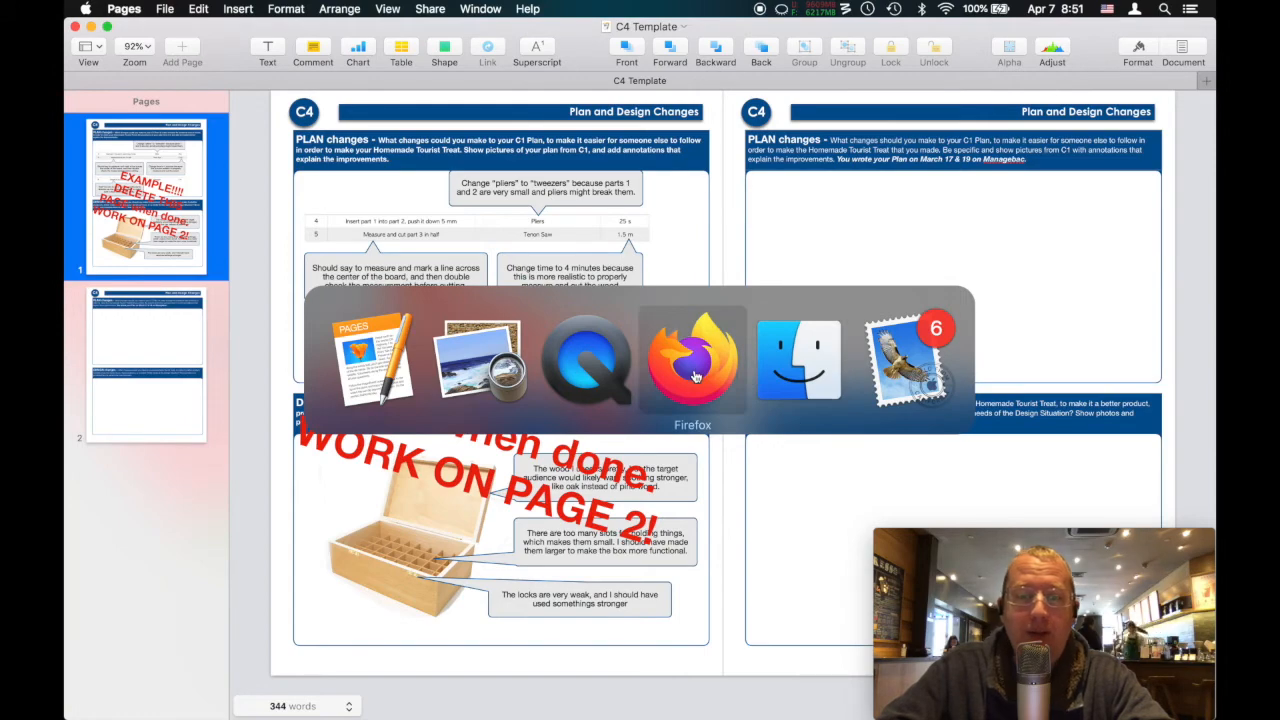
Step: In ManageBac, highlight the C4 task description and scroll through to the student Dropbox list
left_click(692, 360)
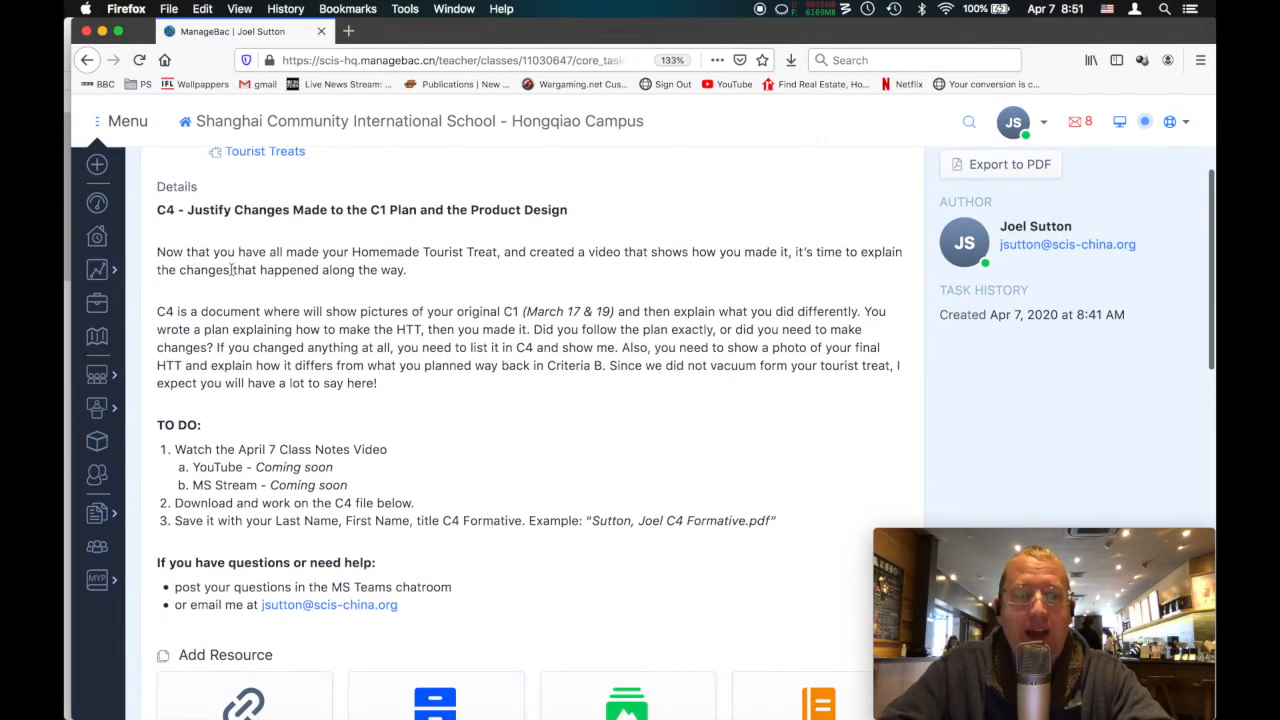
left_click_drag(220, 252, 378, 384)
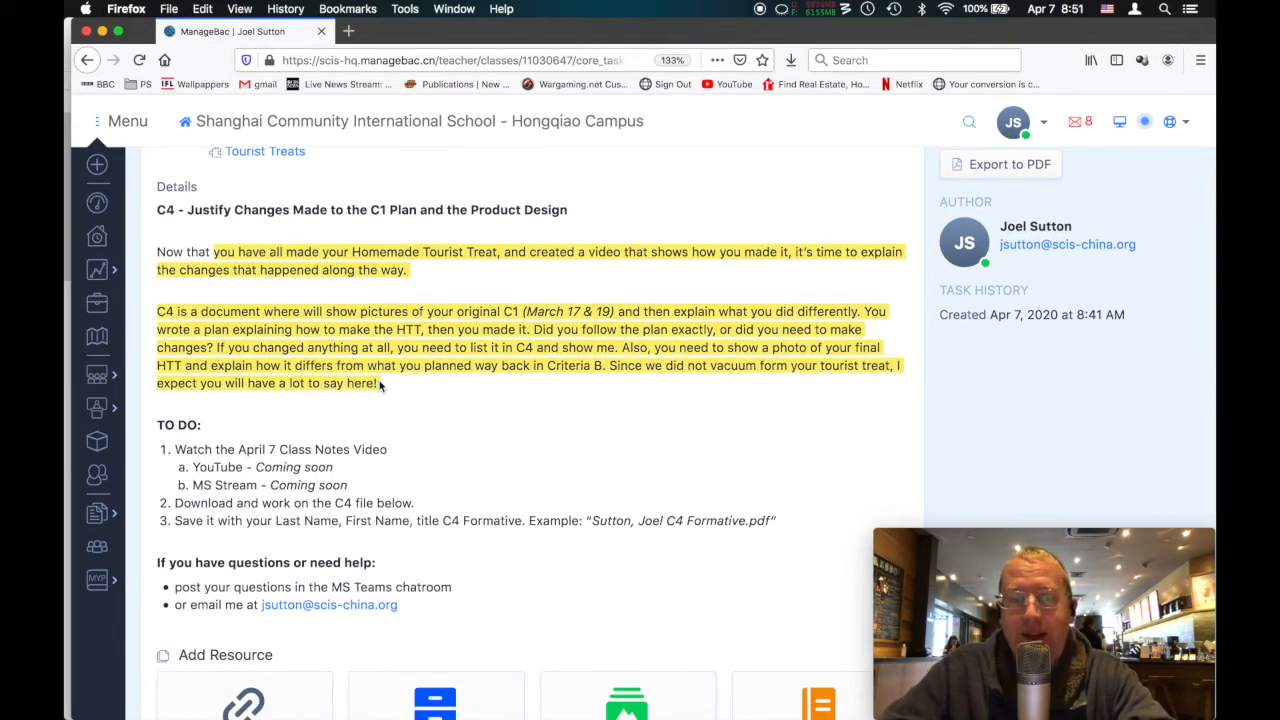
scroll("down", 3)
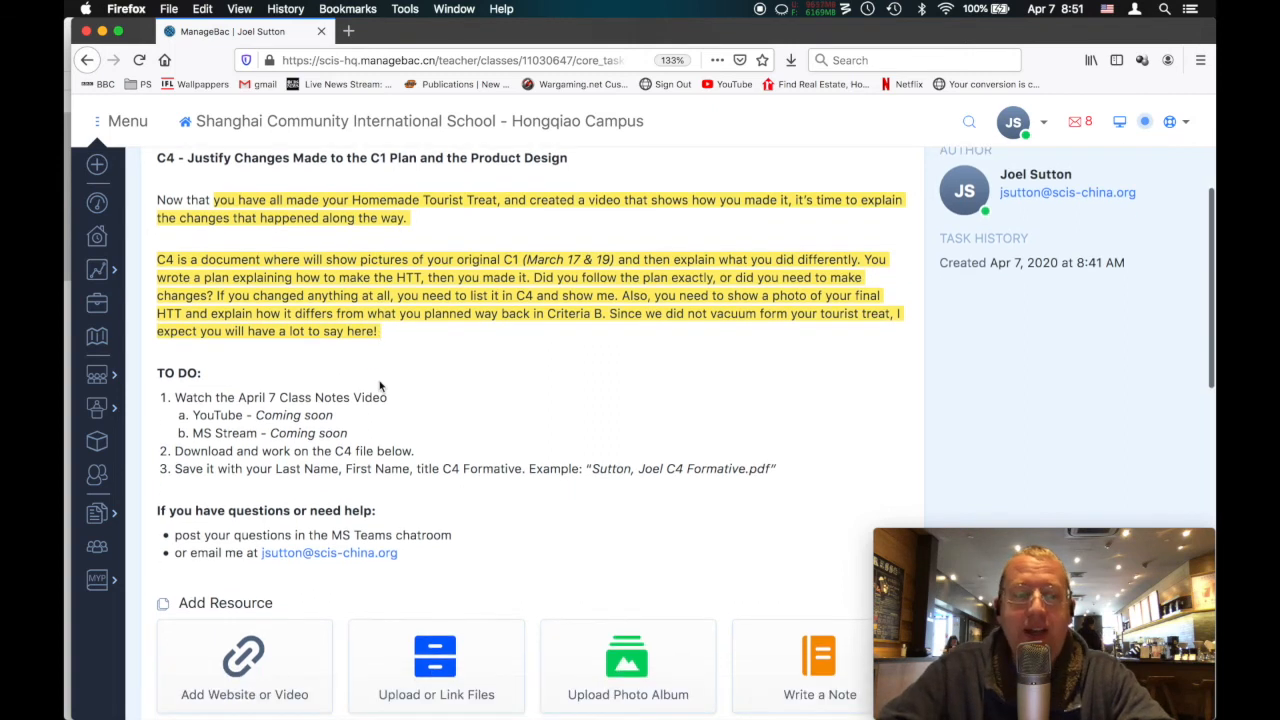
mouse_move(364, 504)
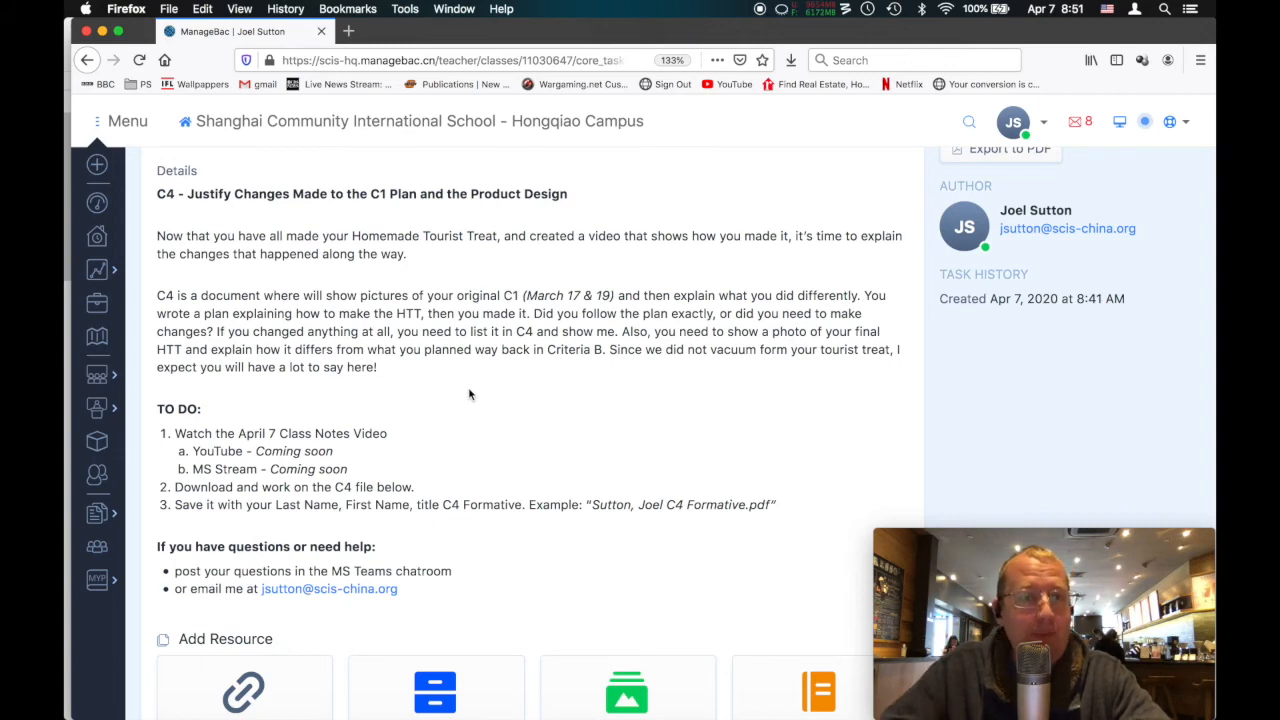
scroll("down", 3)
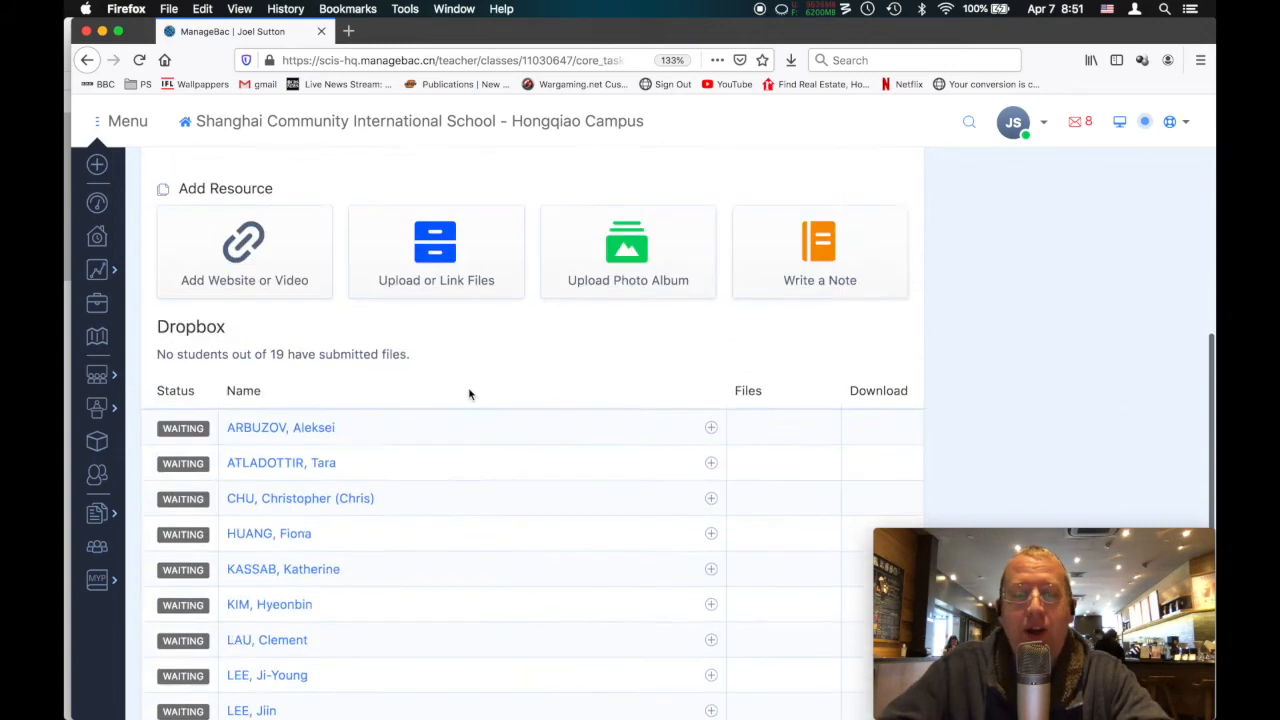
scroll("down", 3)
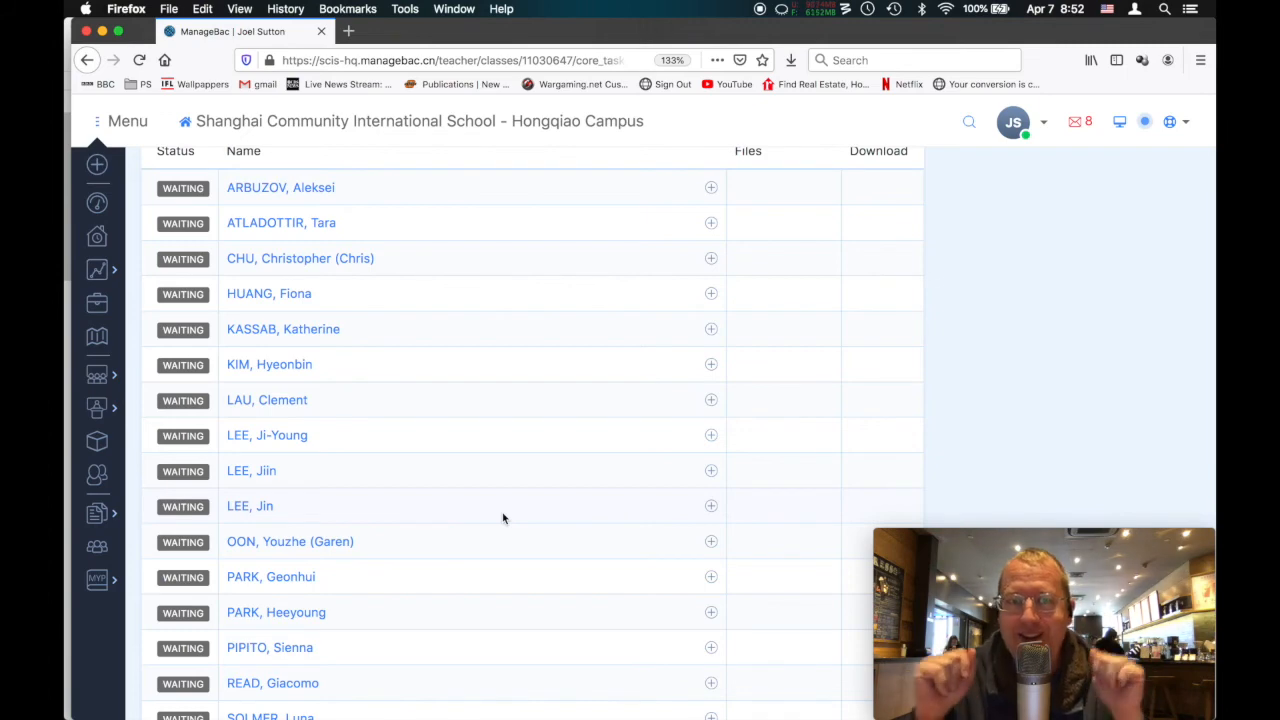
scroll("down", 3)
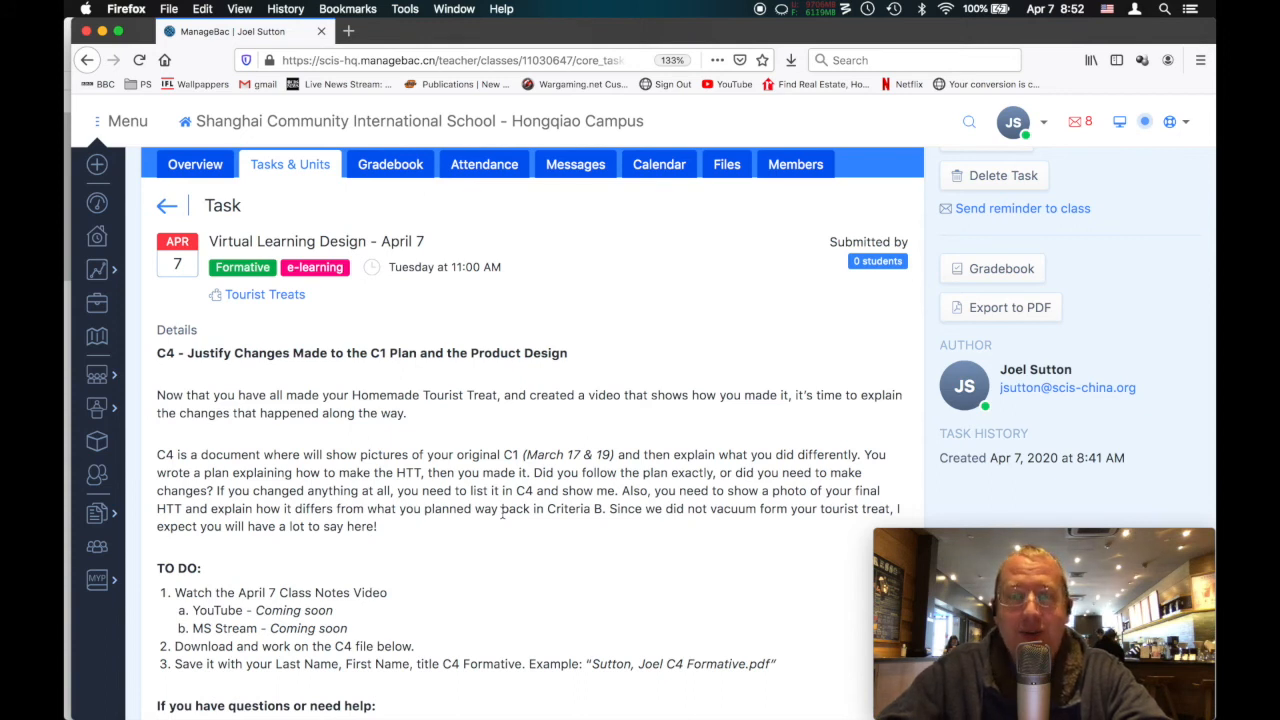
mouse_move(660, 358)
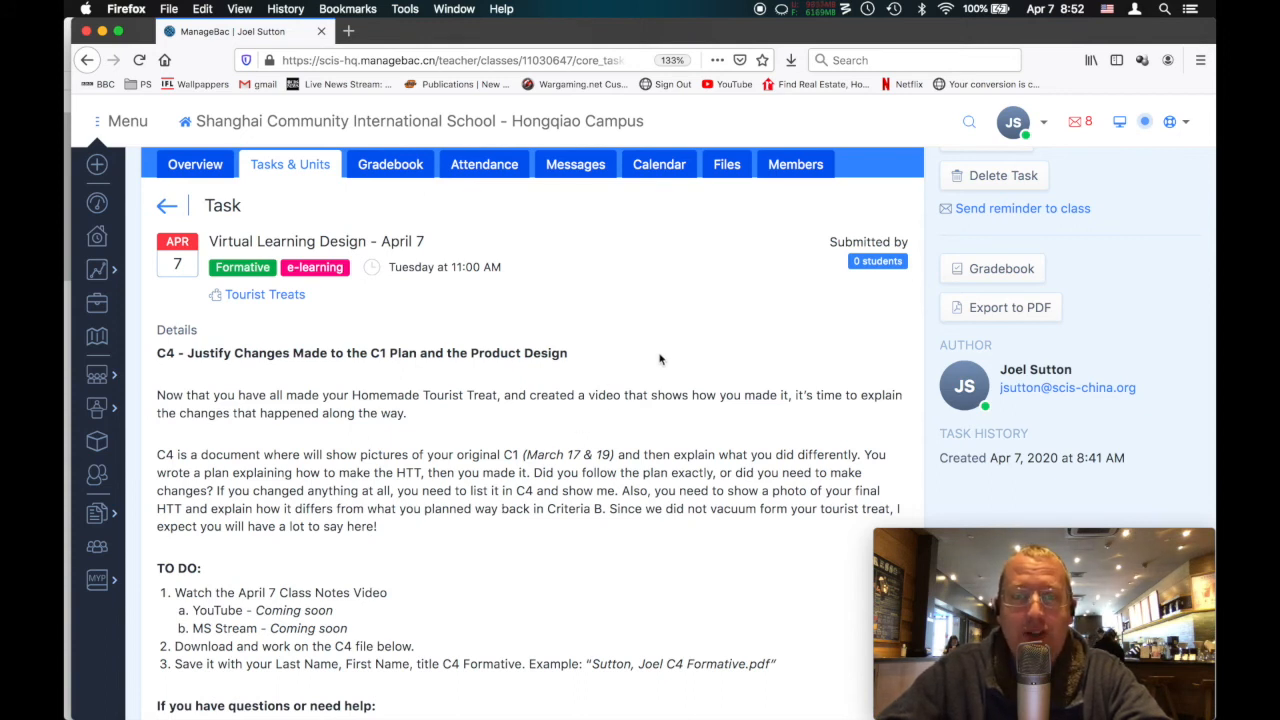